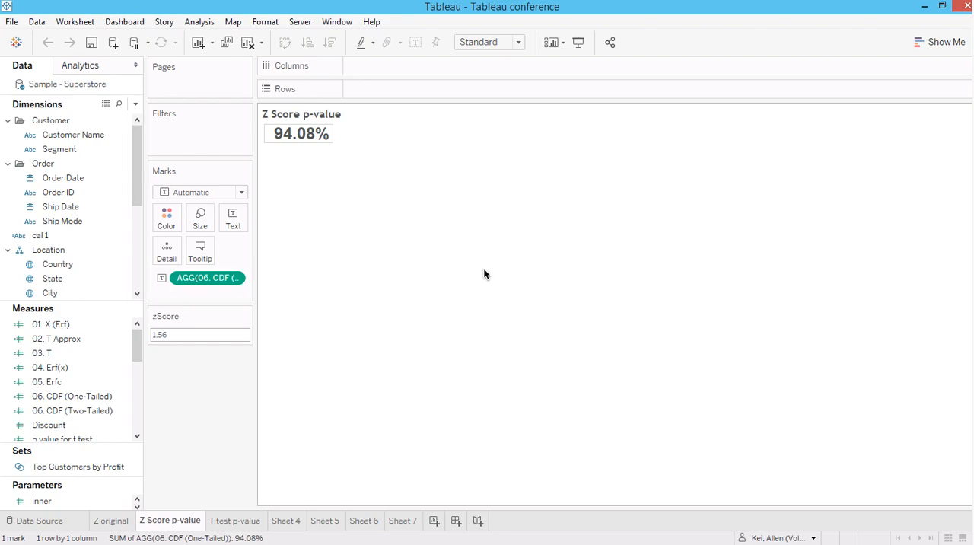
mouse_move(487, 329)
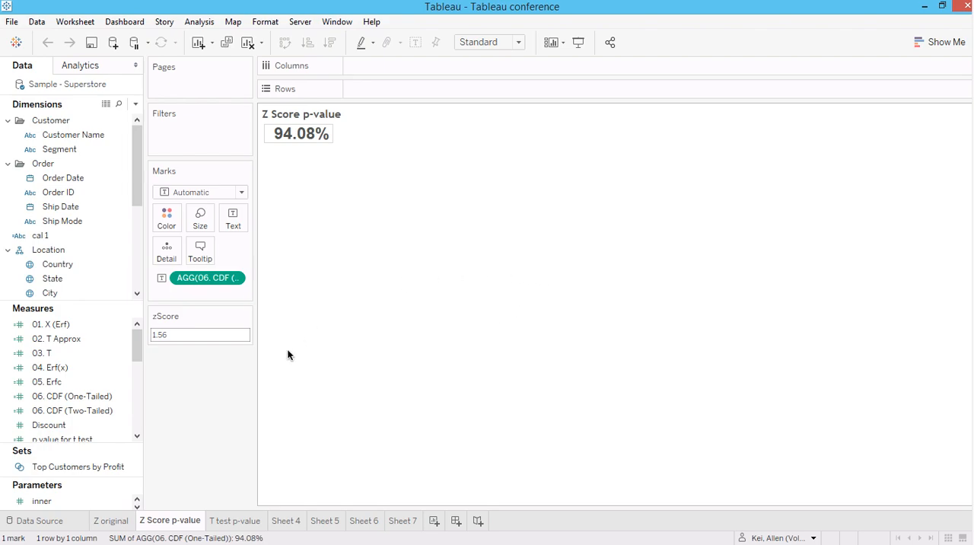
mouse_move(417, 365)
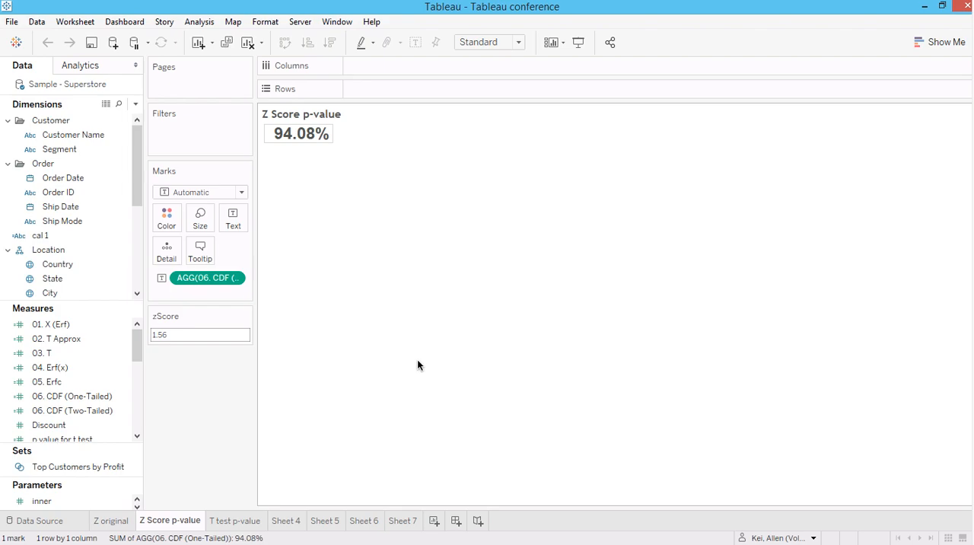
mouse_move(308, 399)
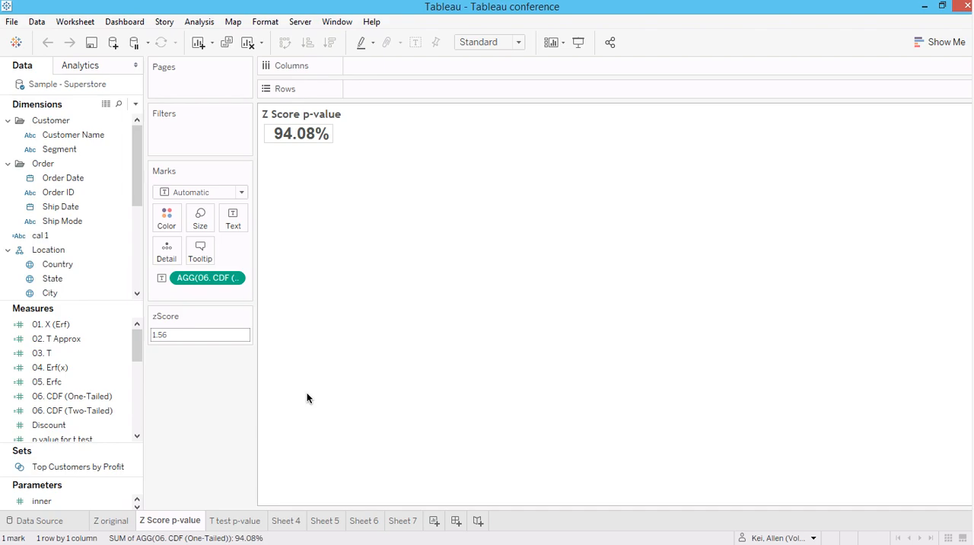
mouse_move(244, 365)
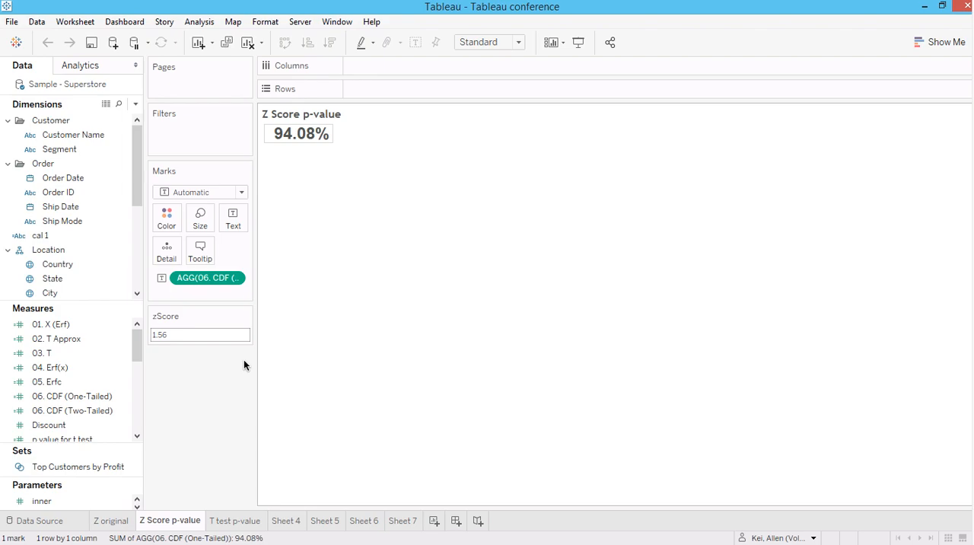
mouse_move(232, 375)
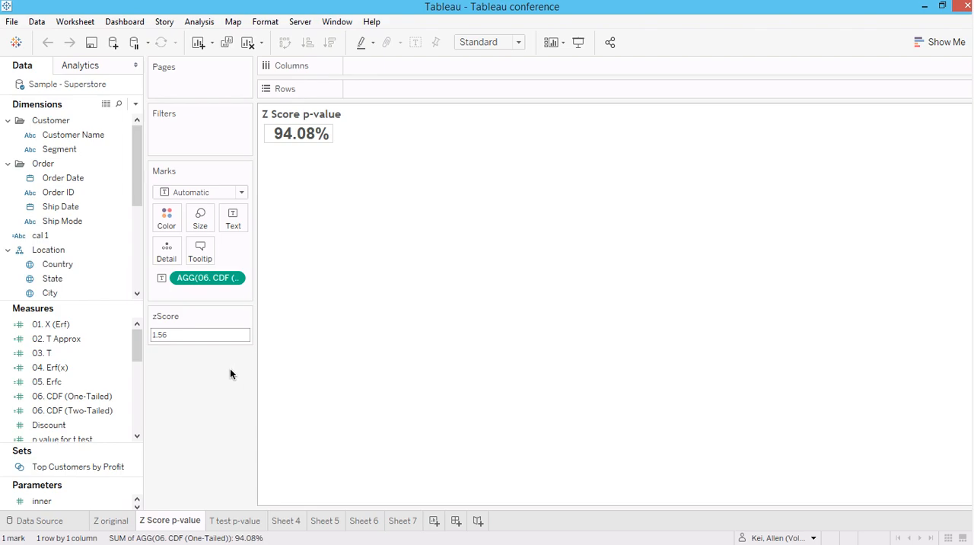
mouse_move(264, 397)
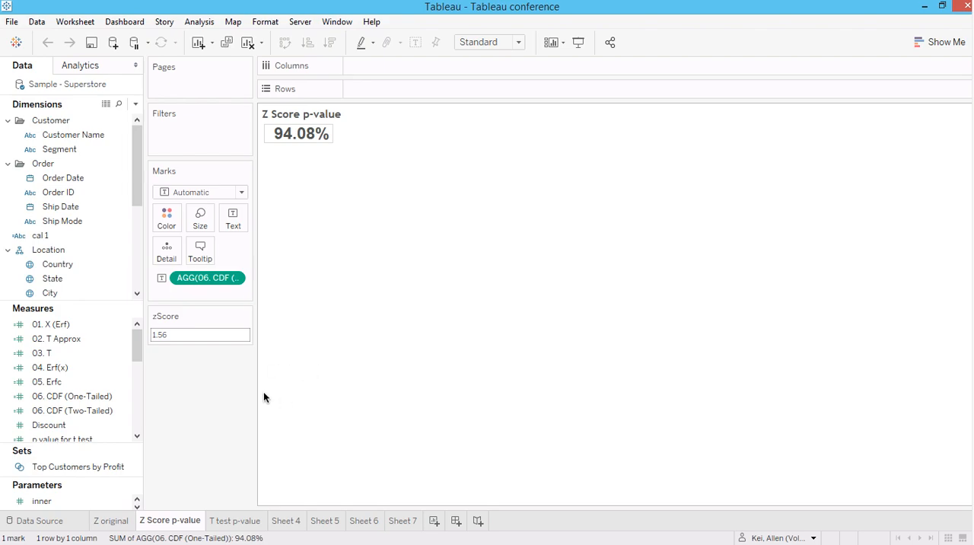
mouse_move(231, 405)
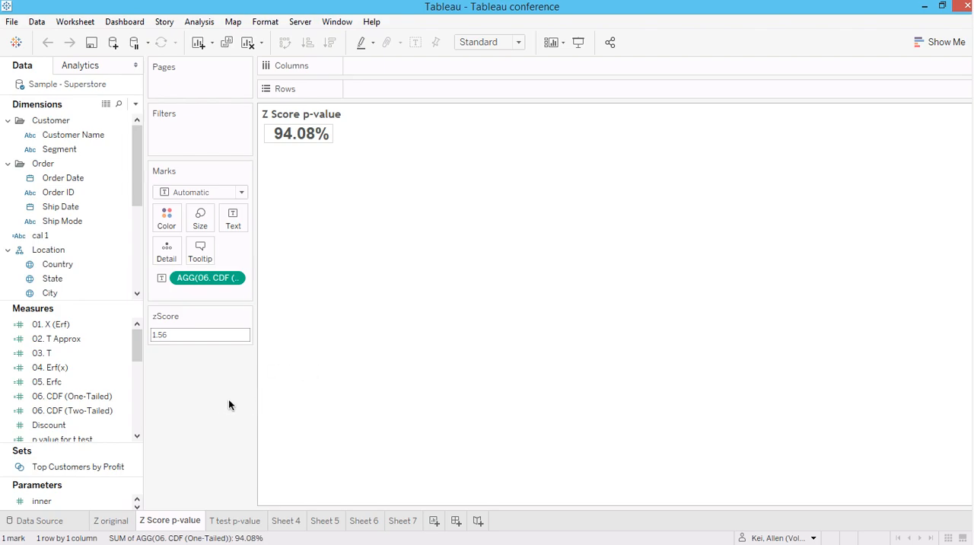
mouse_move(296, 391)
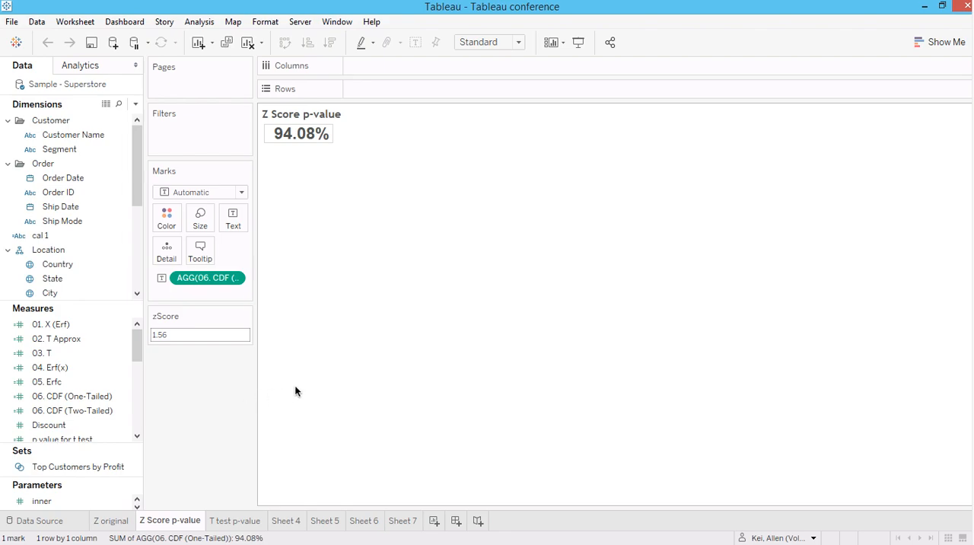
mouse_move(304, 384)
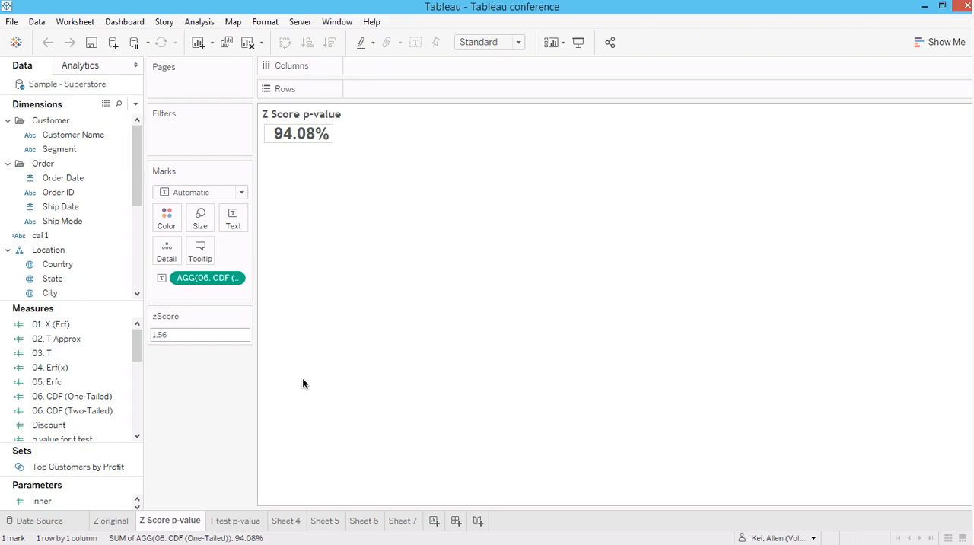
mouse_move(344, 274)
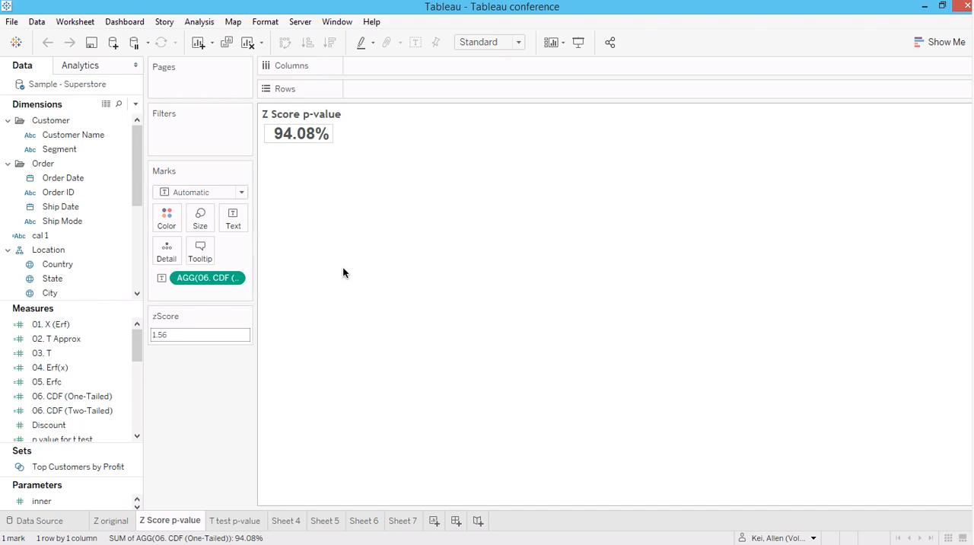
mouse_move(322, 327)
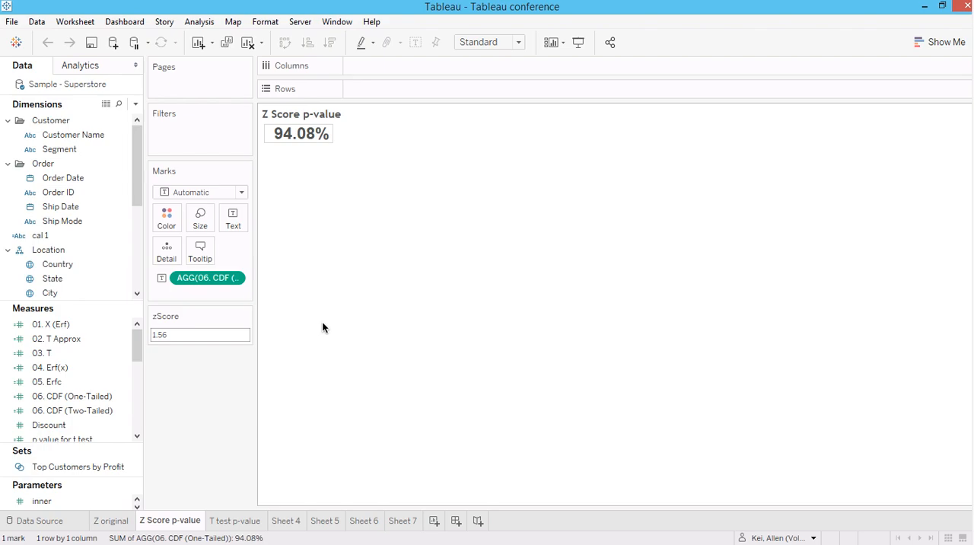
Step: Change the zScore parameter from 1.56 to 1.42 so the one-tailed p-value reads 92.23%
click(201, 335)
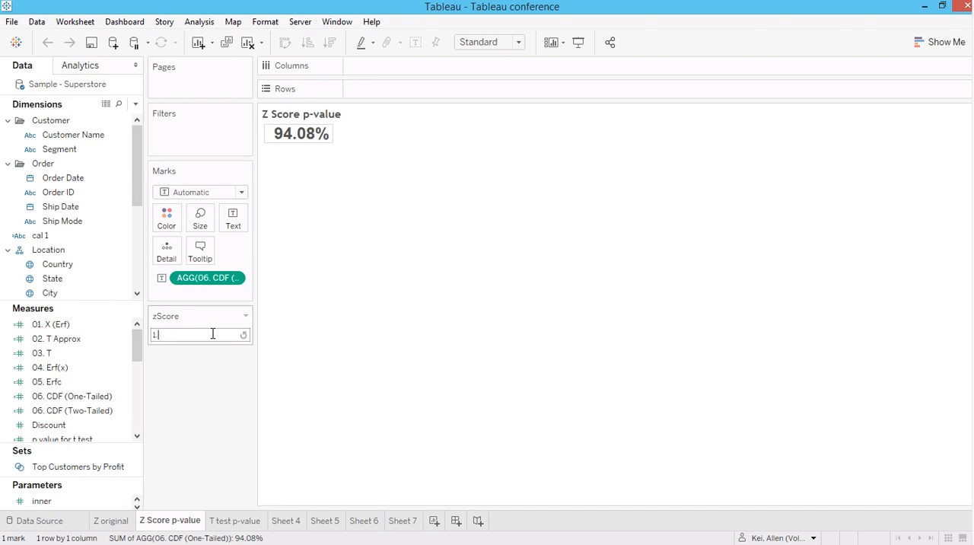
text(.42)
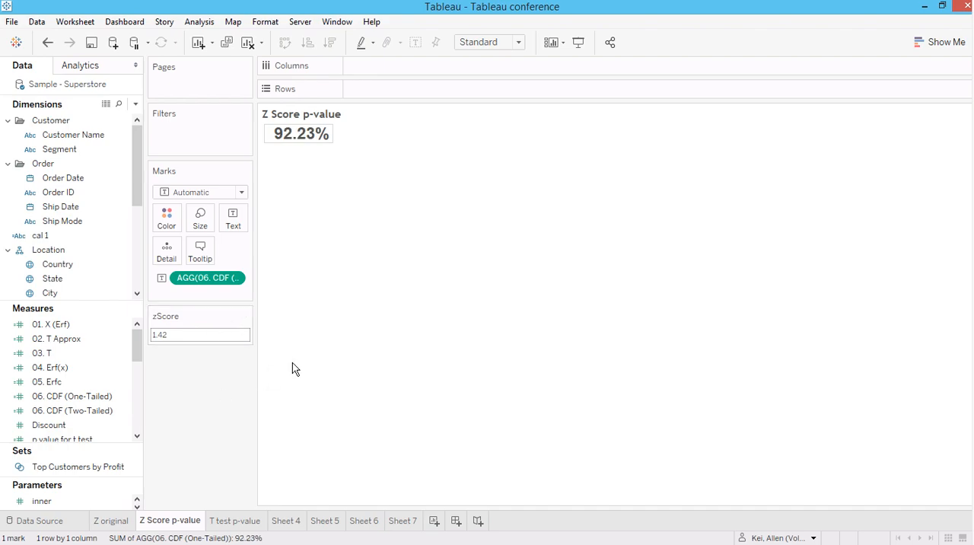
click(200, 335)
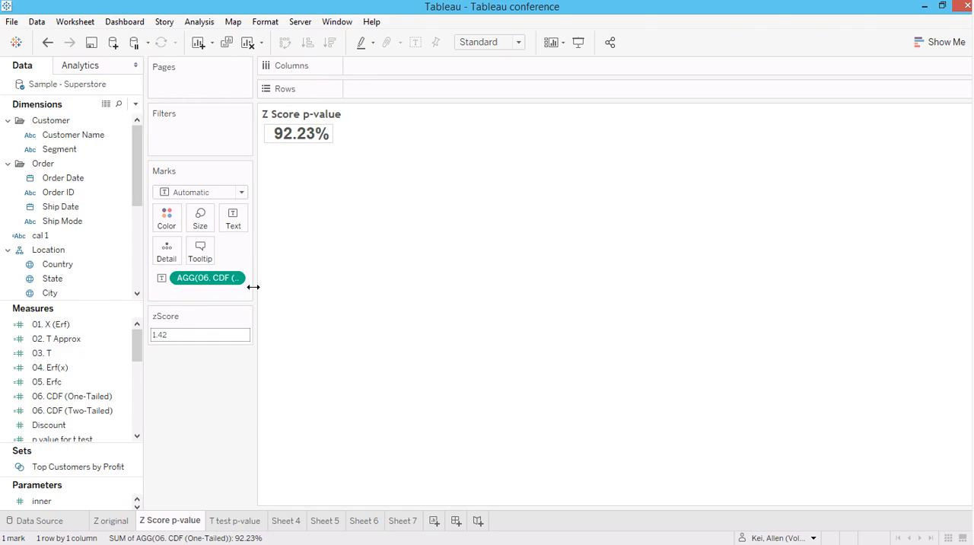
mouse_move(334, 131)
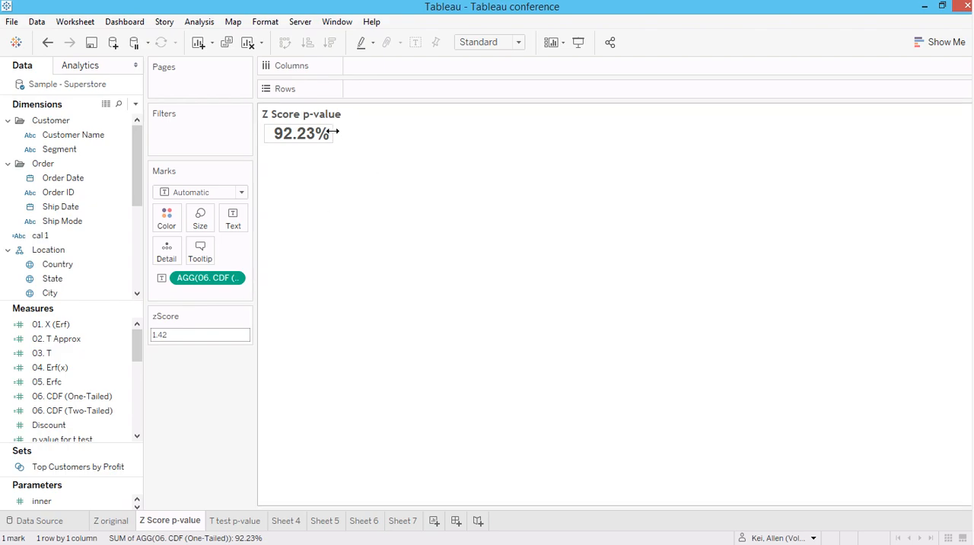
mouse_move(344, 204)
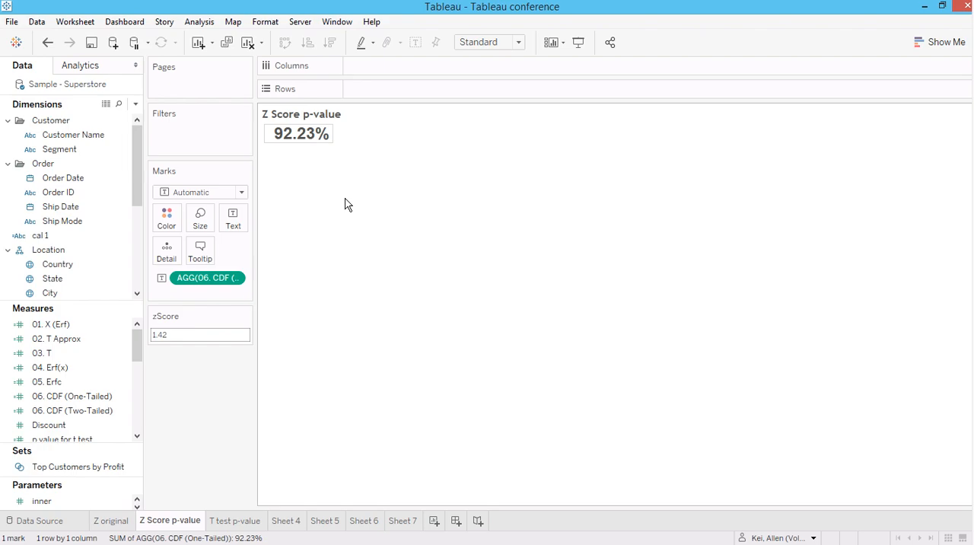
mouse_move(365, 158)
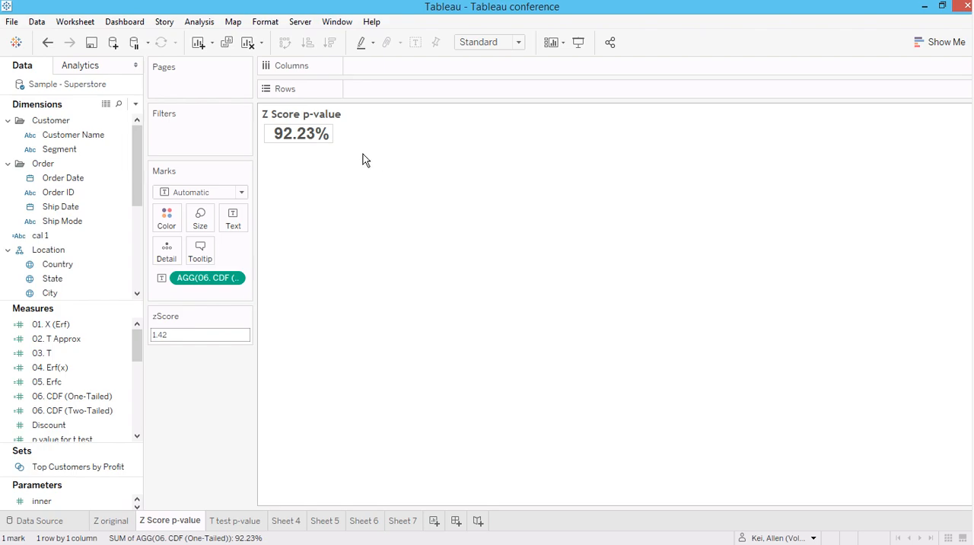
mouse_move(219, 375)
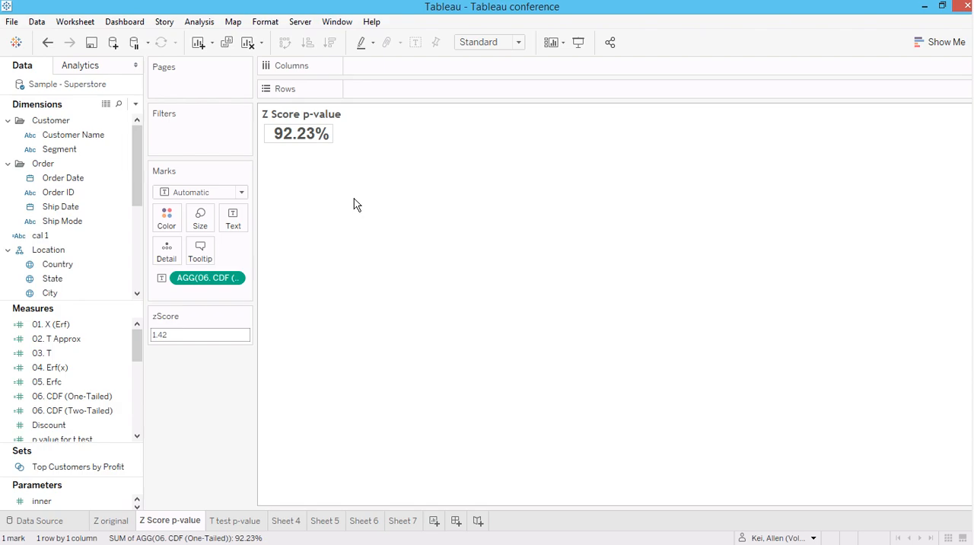
mouse_move(338, 176)
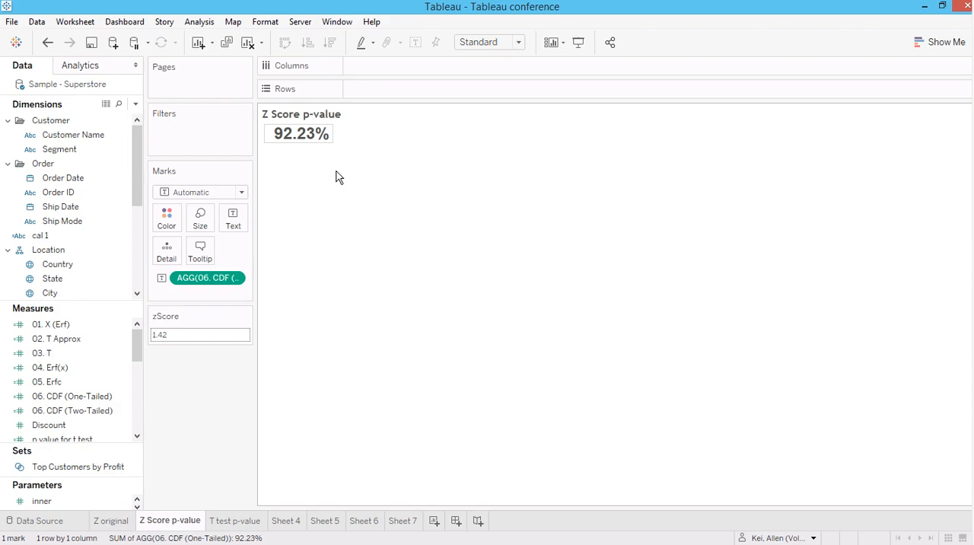
mouse_move(350, 152)
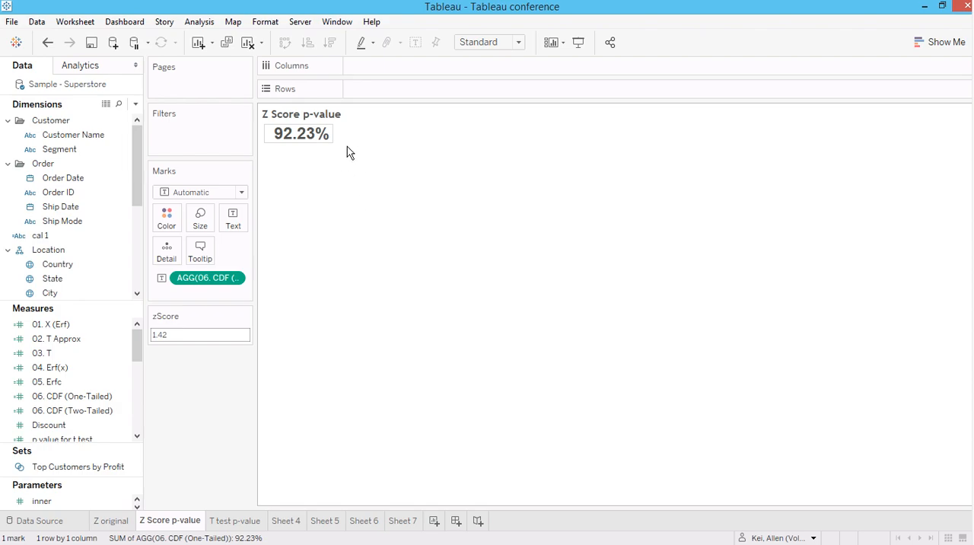
mouse_move(283, 161)
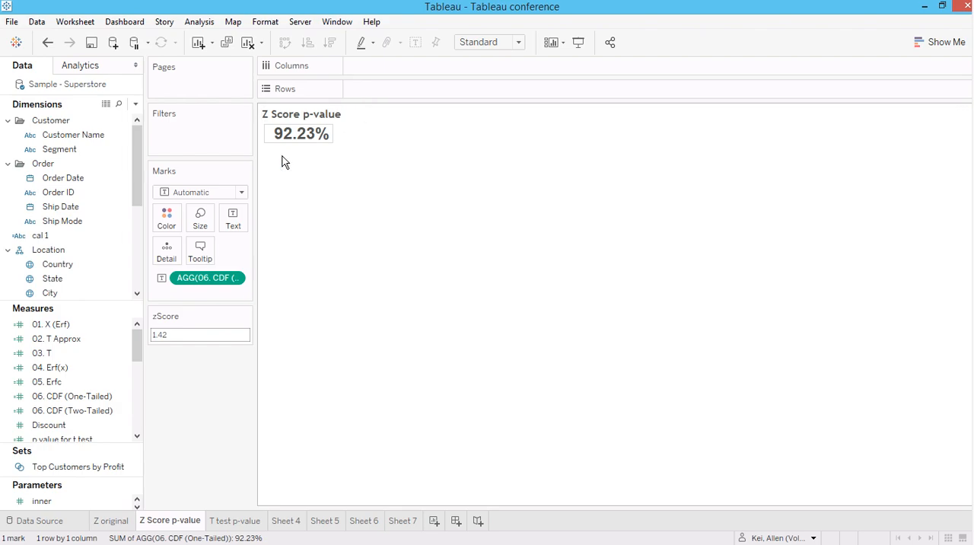
mouse_move(298, 134)
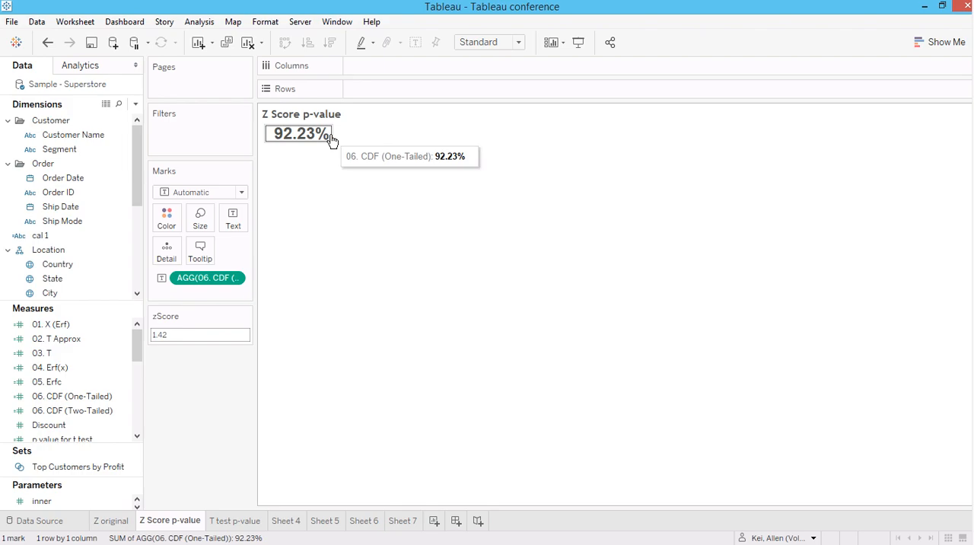
mouse_move(295, 235)
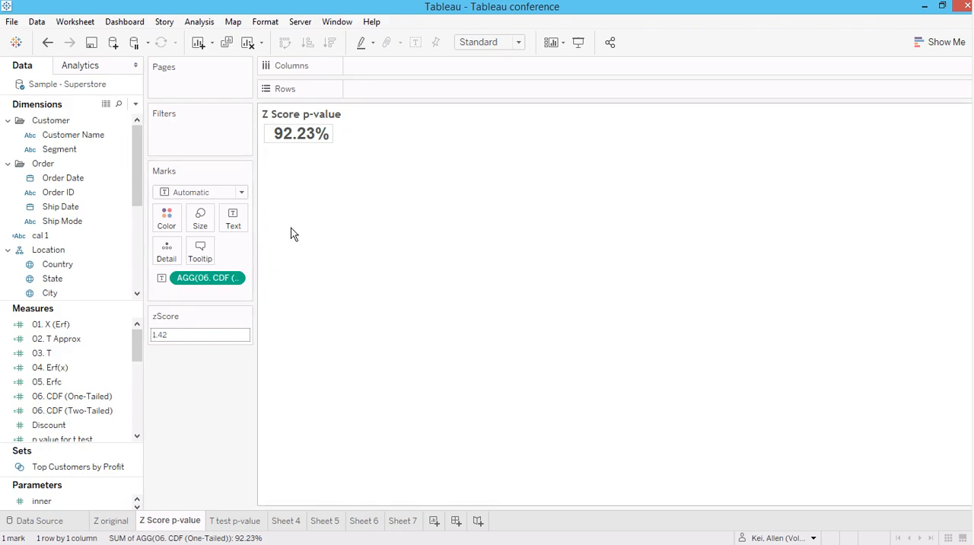
mouse_move(322, 326)
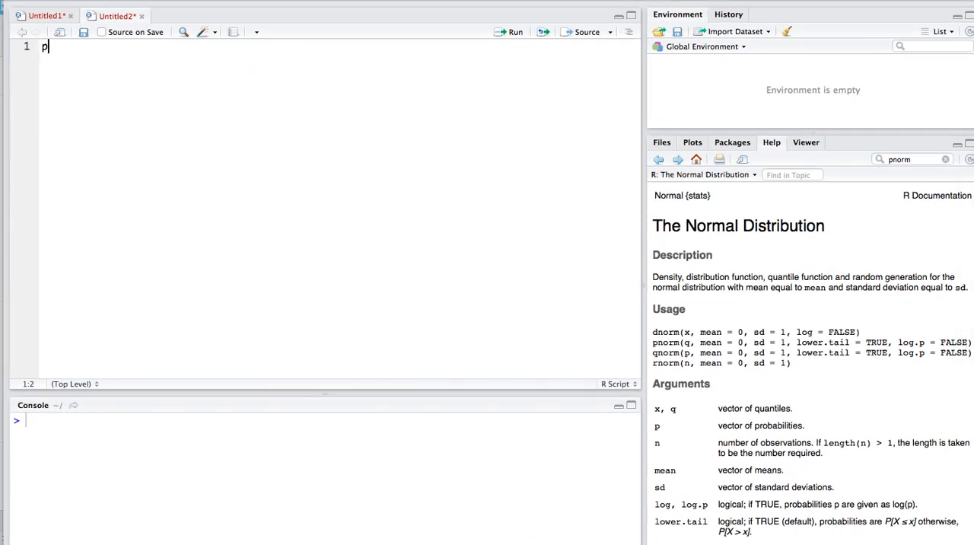
Step: Run pnorm(1.42,0,1) in R, returning 0.9221962 to confirm Tableau's 92.23%
key(Backspace)
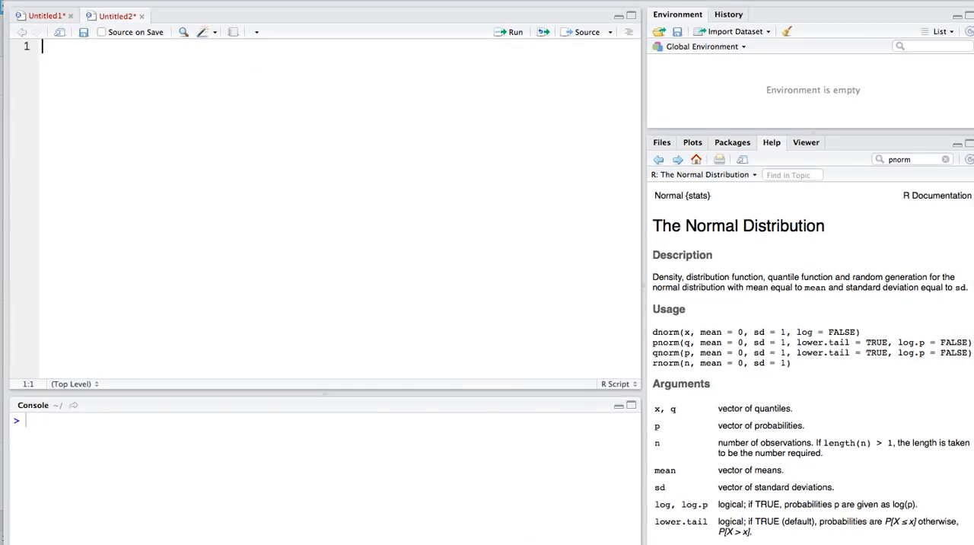
text(pnorm)
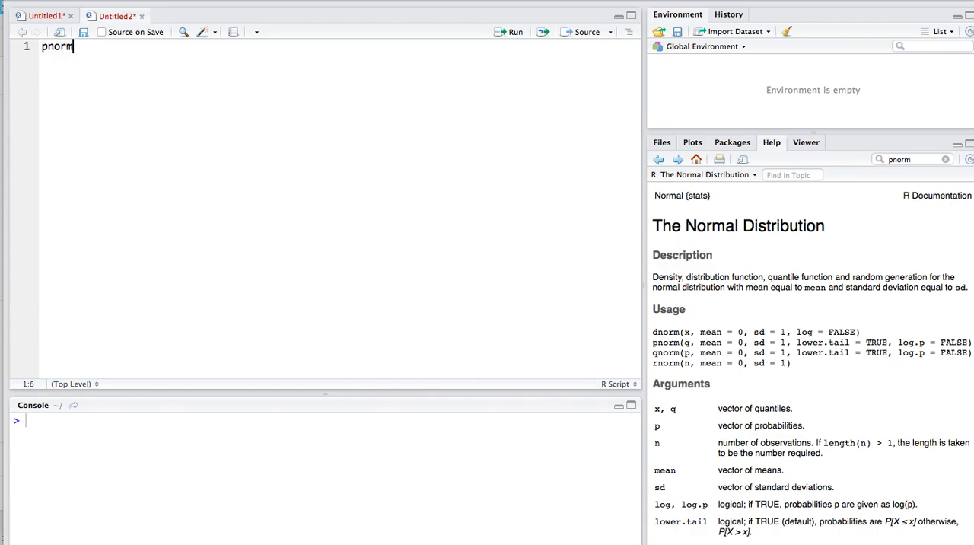
text(())
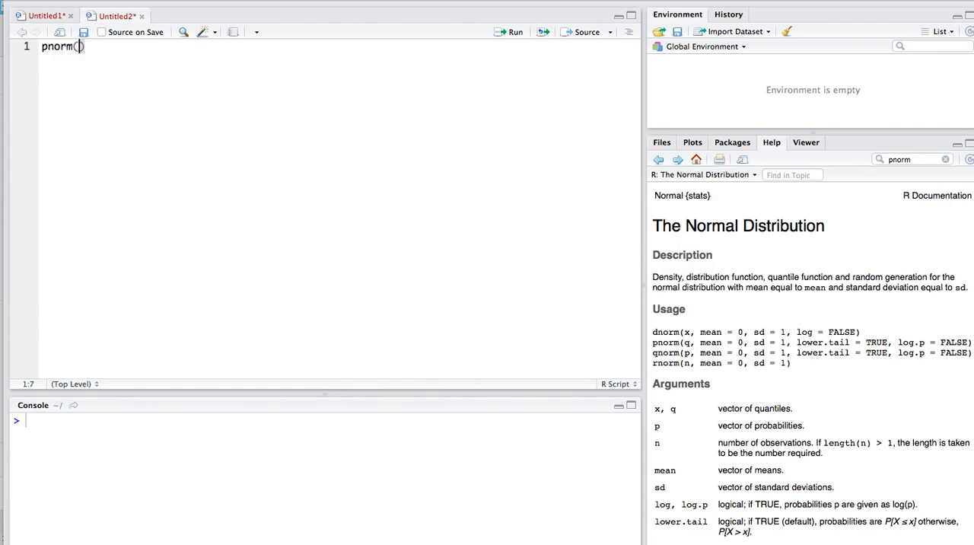
text(1.42,0)
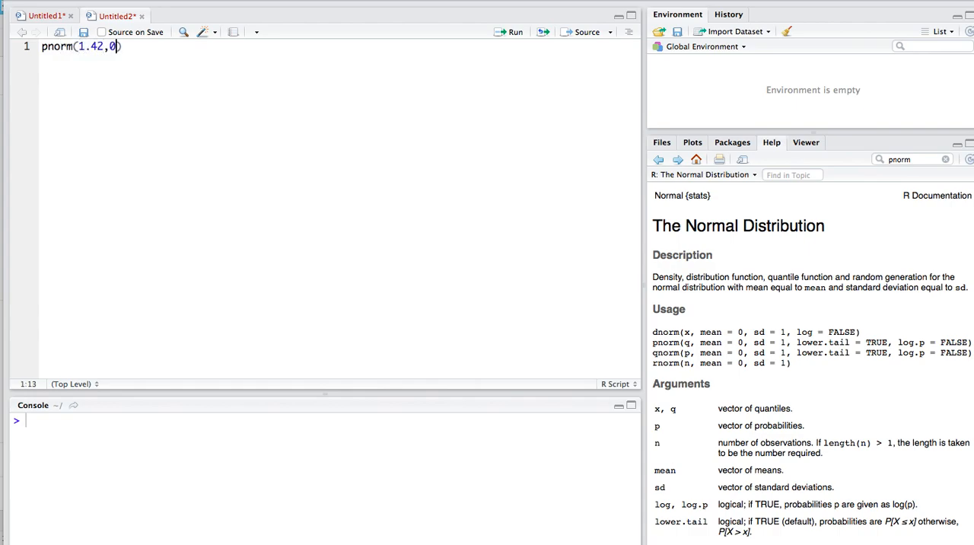
text(,1)
key(Return)
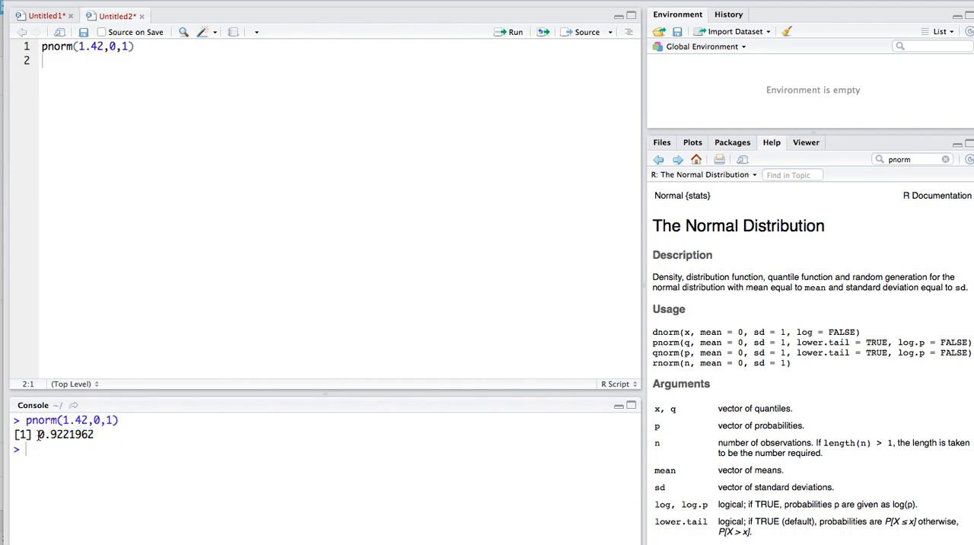
drag(36, 434, 94, 433)
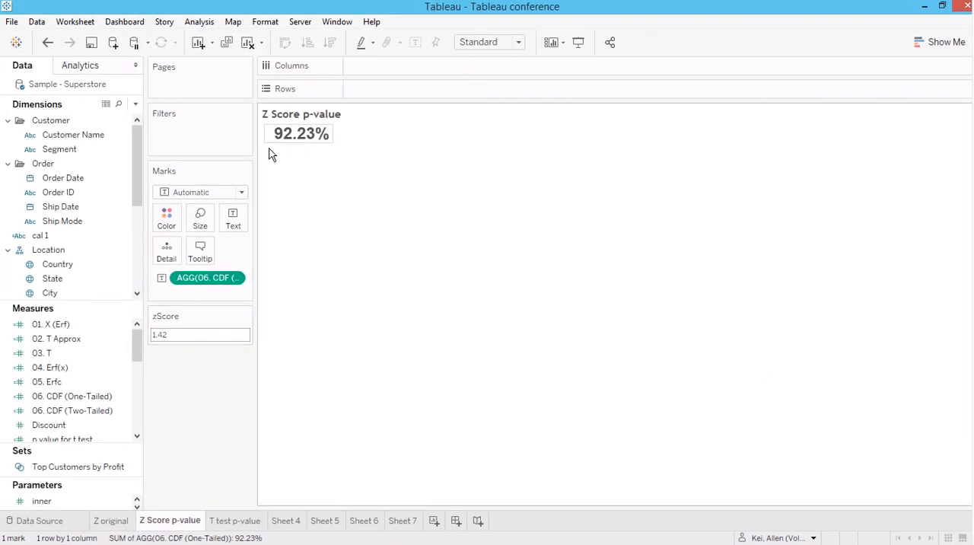
mouse_move(357, 176)
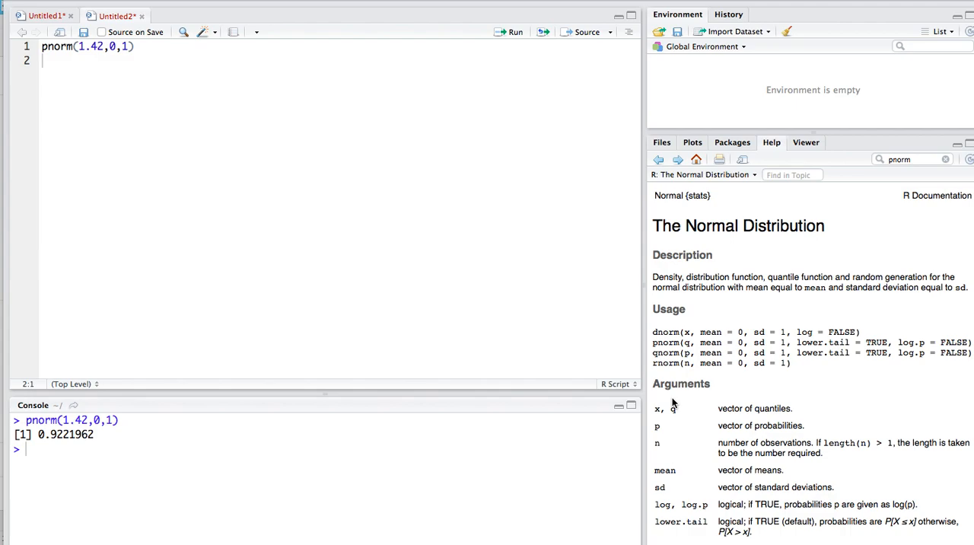
mouse_move(512, 330)
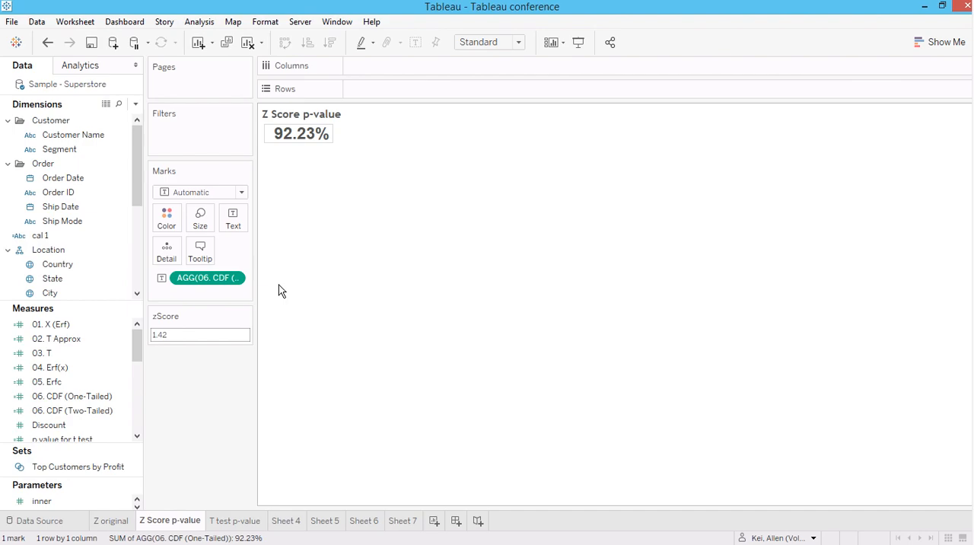
mouse_move(251, 393)
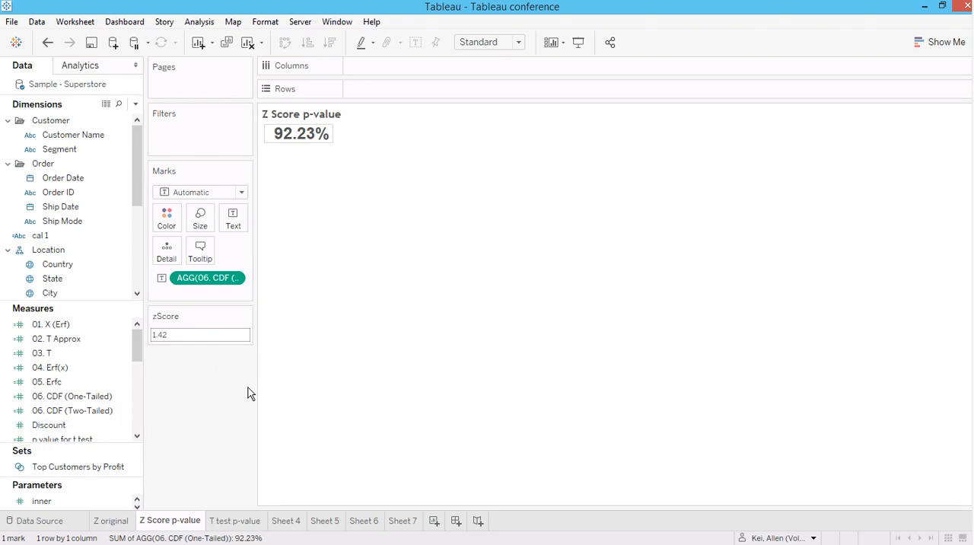
mouse_move(234, 420)
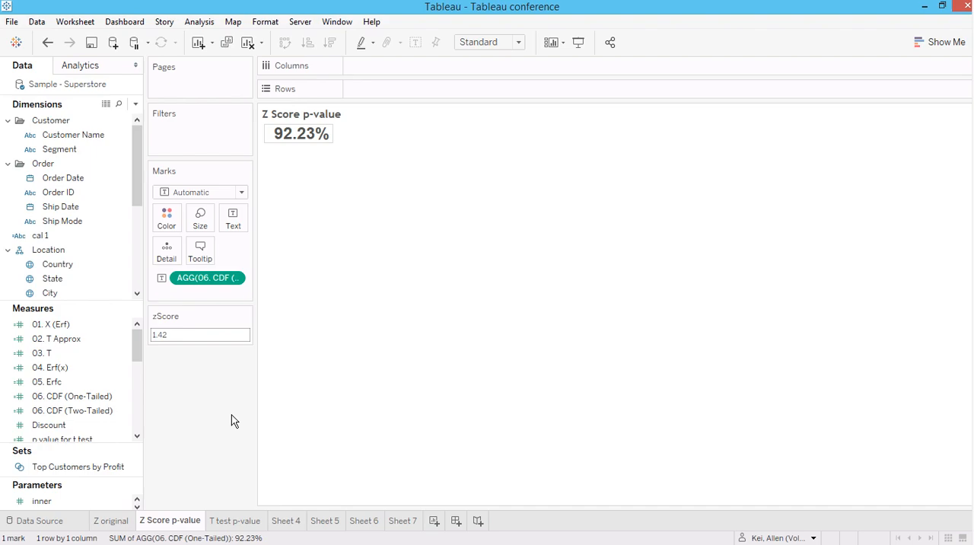
mouse_move(286, 255)
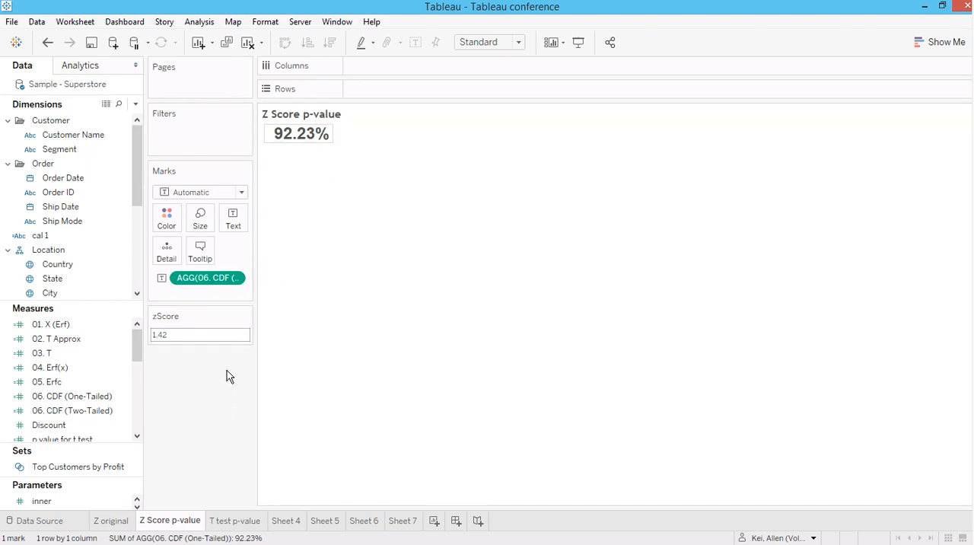
mouse_move(206, 429)
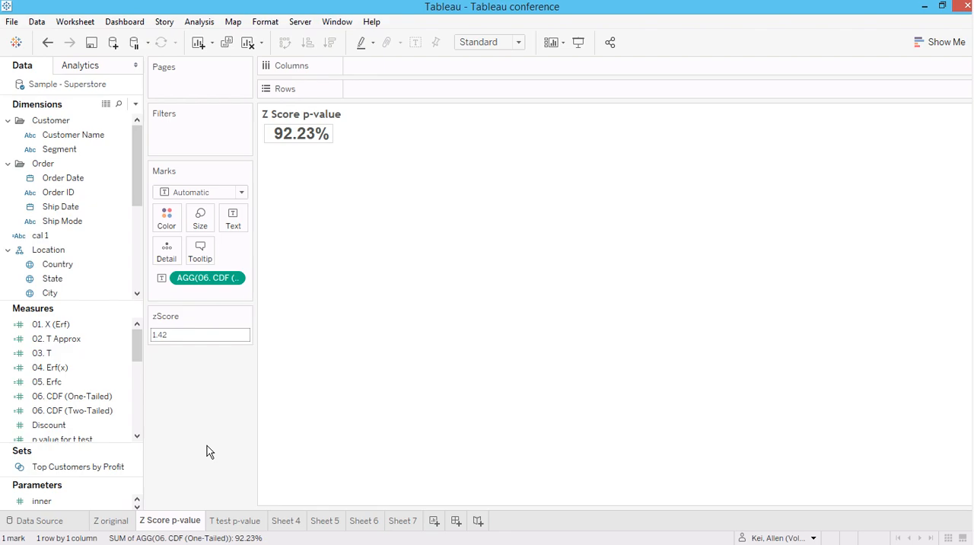
mouse_move(247, 380)
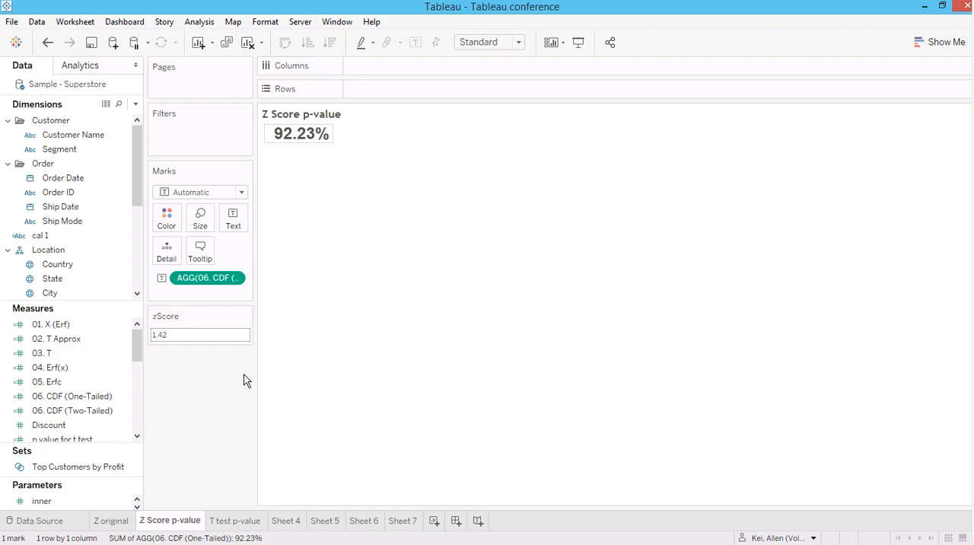
mouse_move(242, 395)
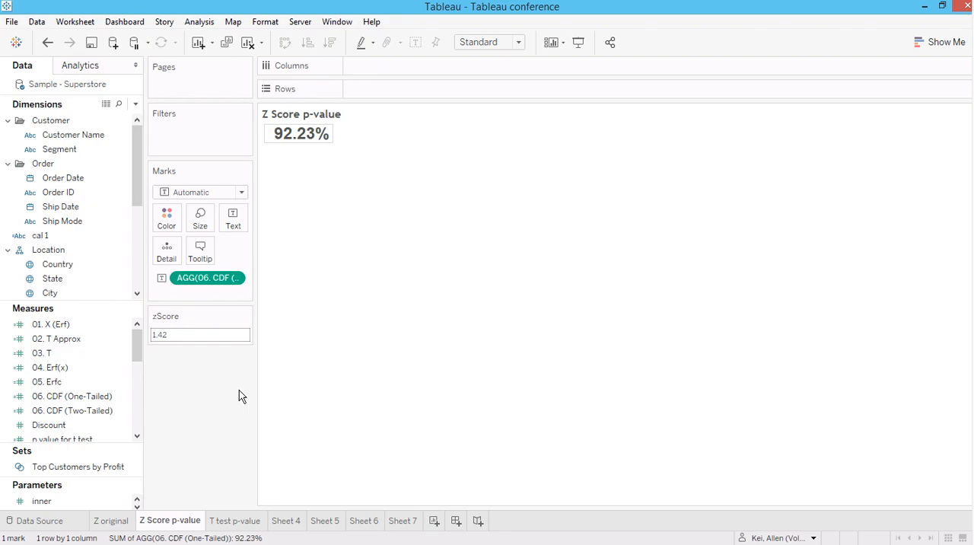
mouse_move(290, 539)
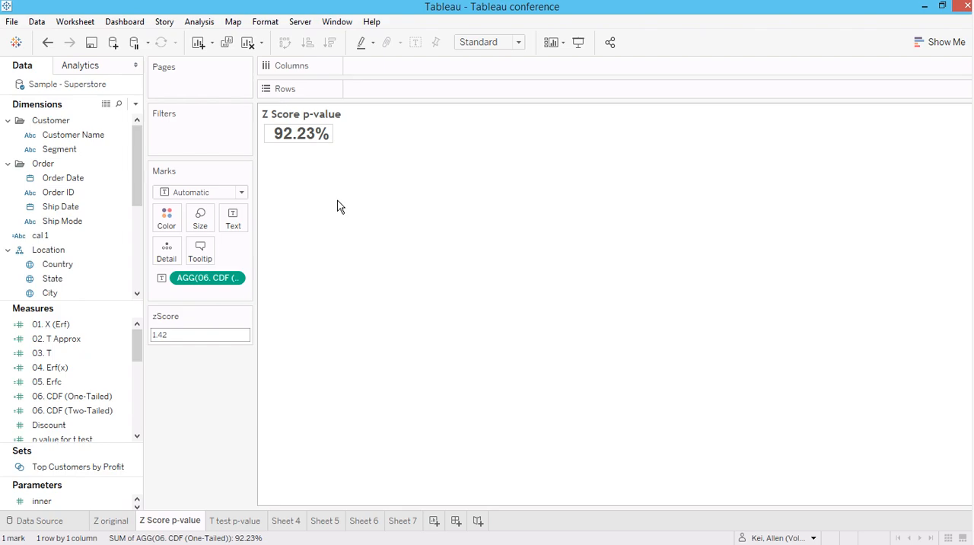
mouse_move(350, 287)
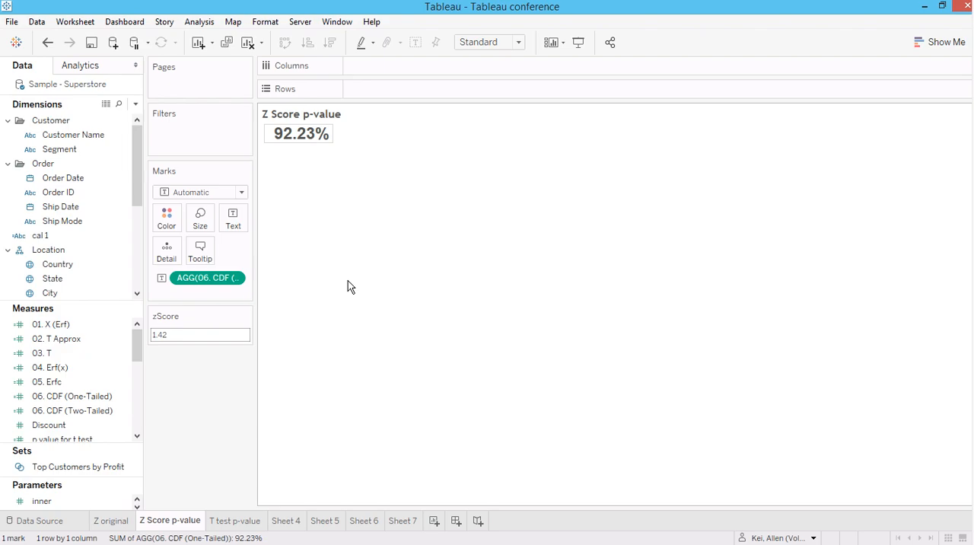
mouse_move(325, 170)
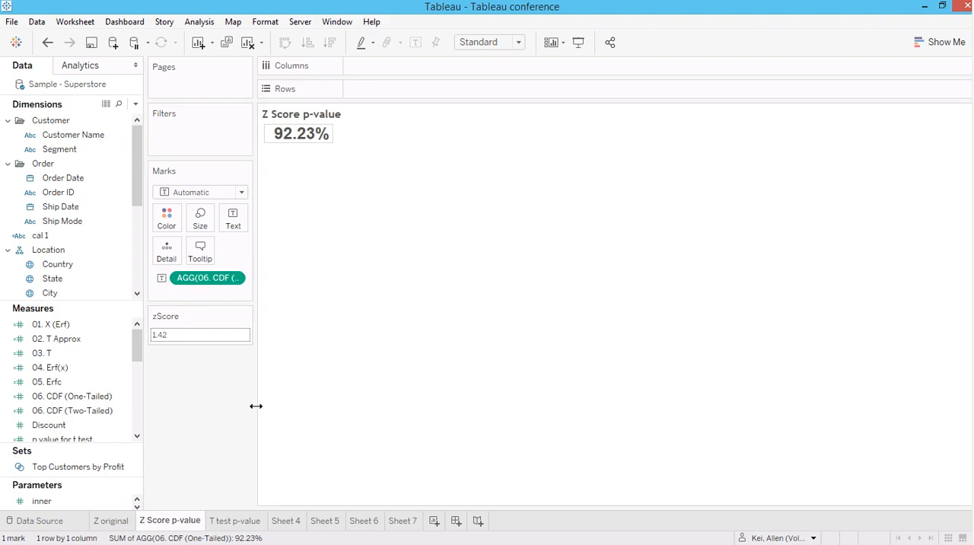
mouse_move(200, 412)
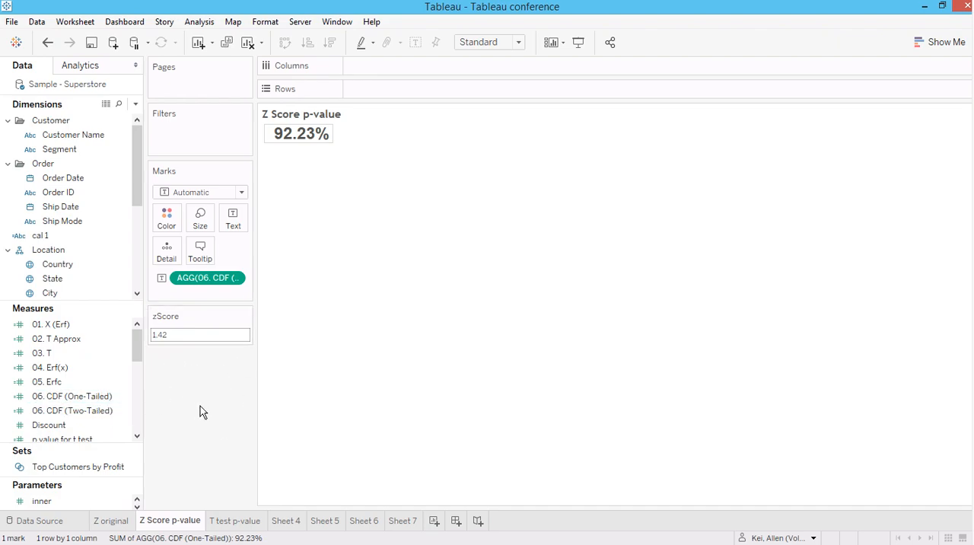
mouse_move(206, 408)
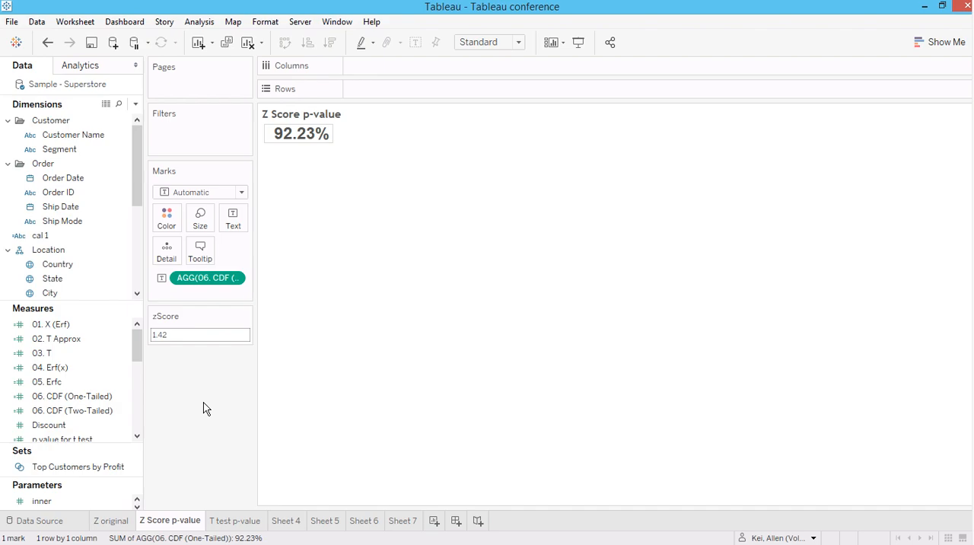
mouse_move(324, 448)
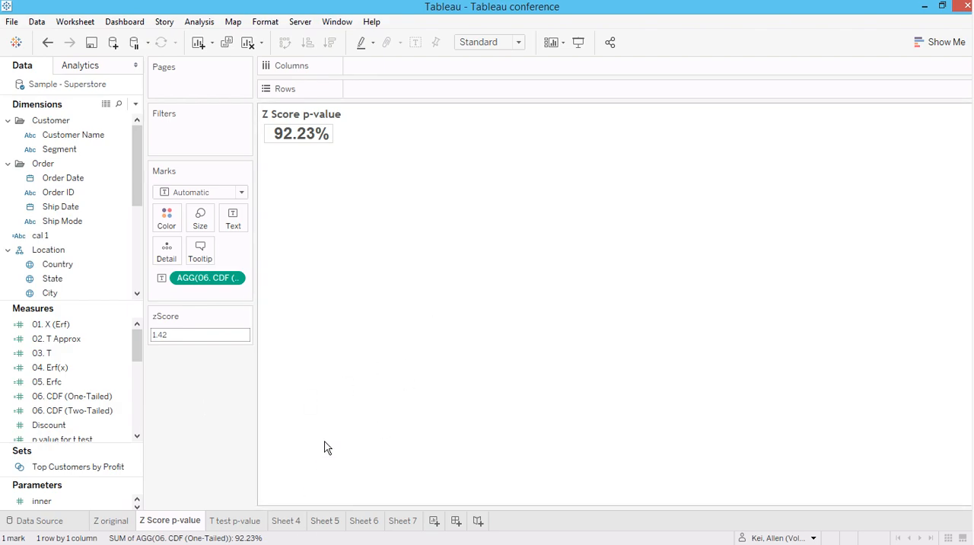
mouse_move(384, 155)
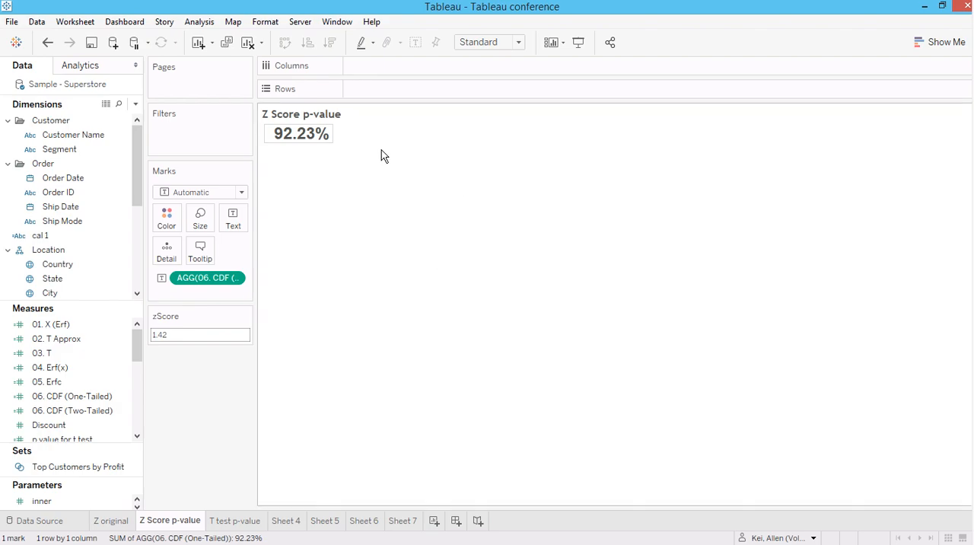
click(298, 134)
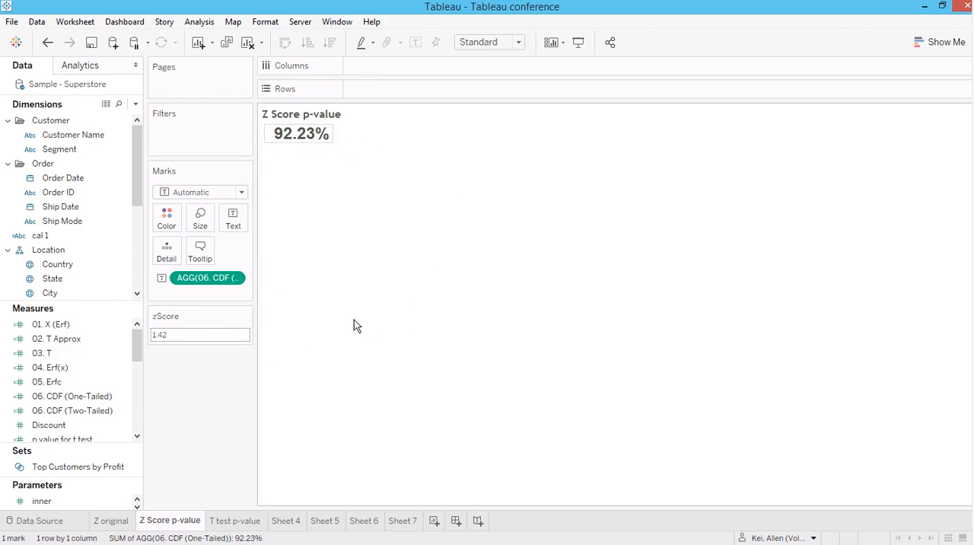
mouse_move(287, 409)
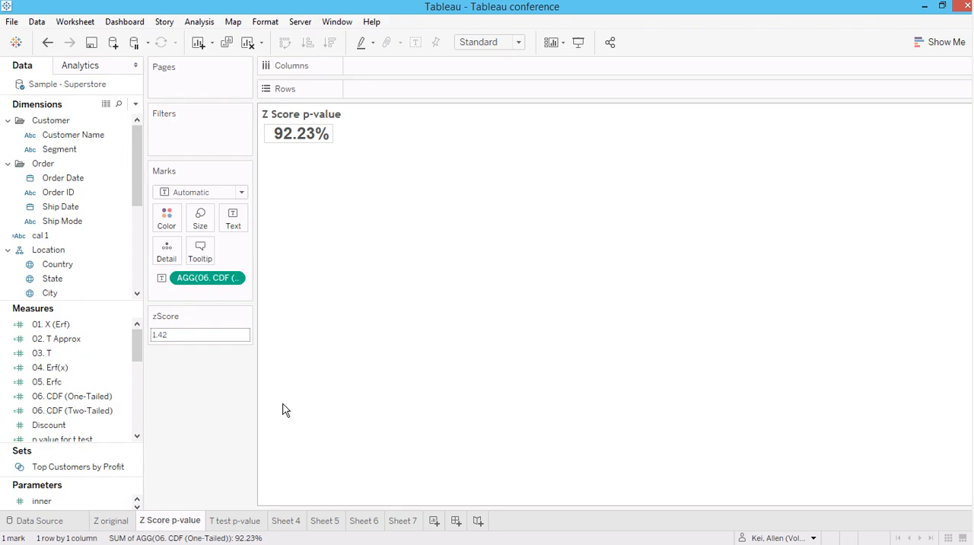
click(235, 520)
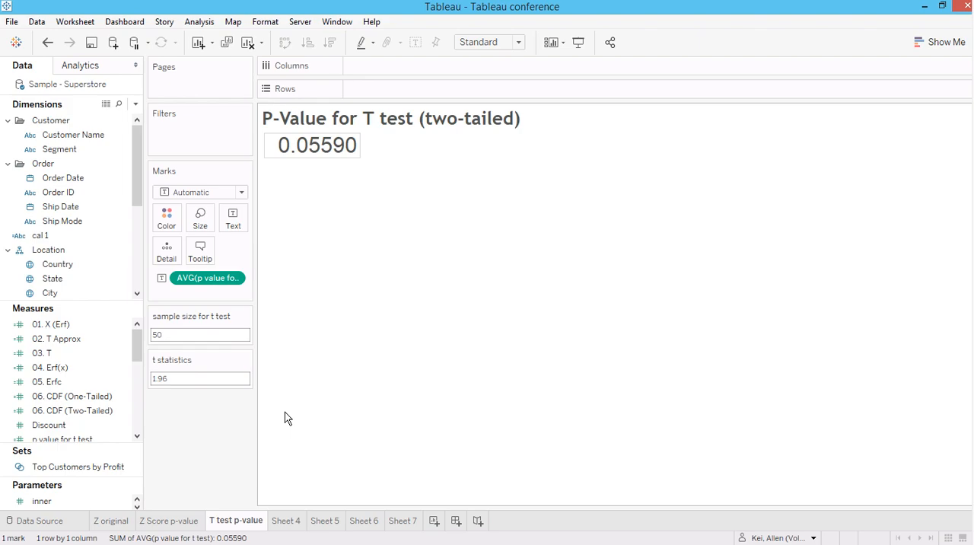
mouse_move(354, 314)
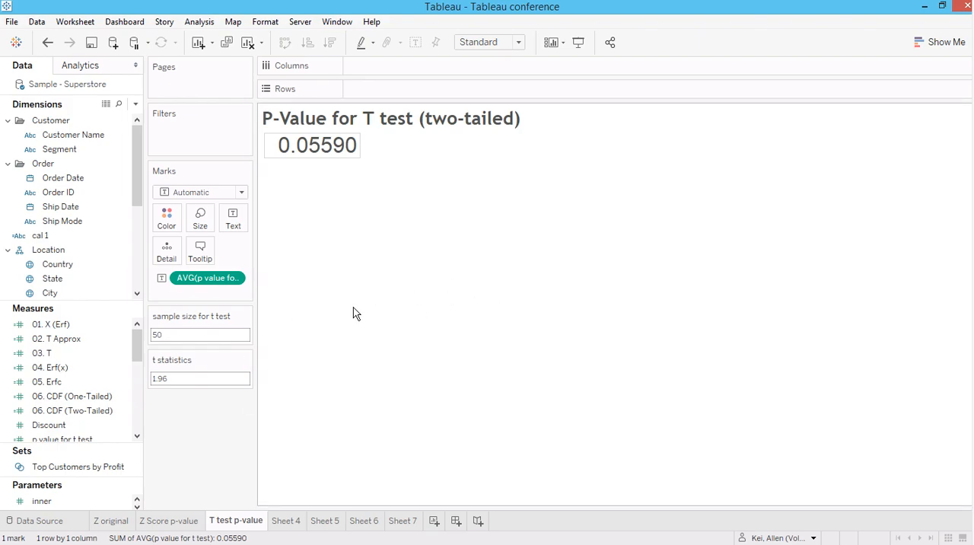
Step: Set the 'sample size for t test' parameter to 100
click(201, 335)
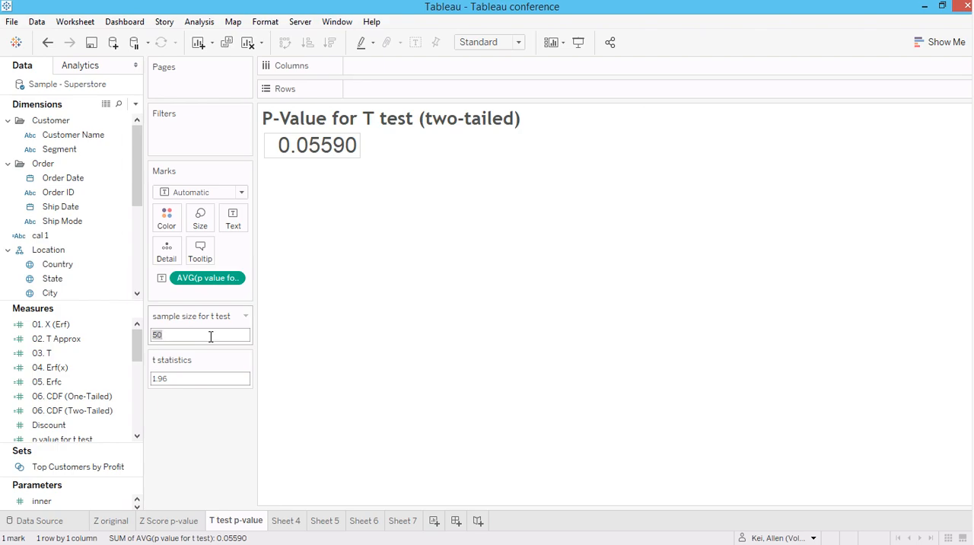
text(100)
click(199, 378)
text(1.42)
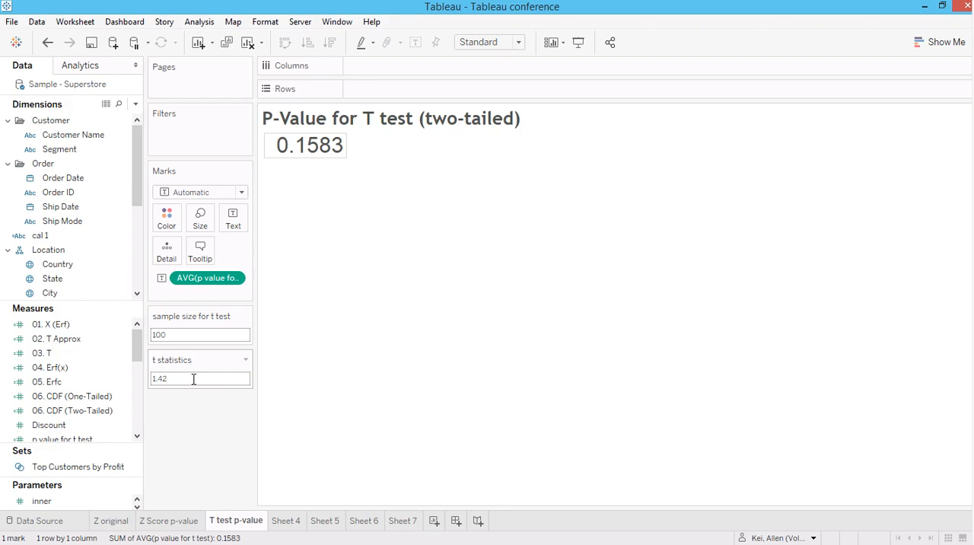
mouse_move(304, 146)
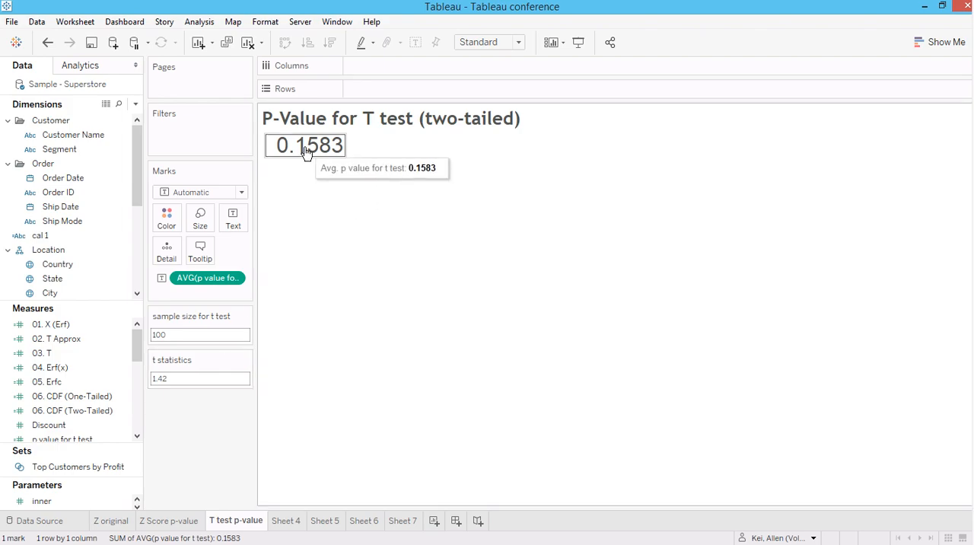
mouse_move(352, 162)
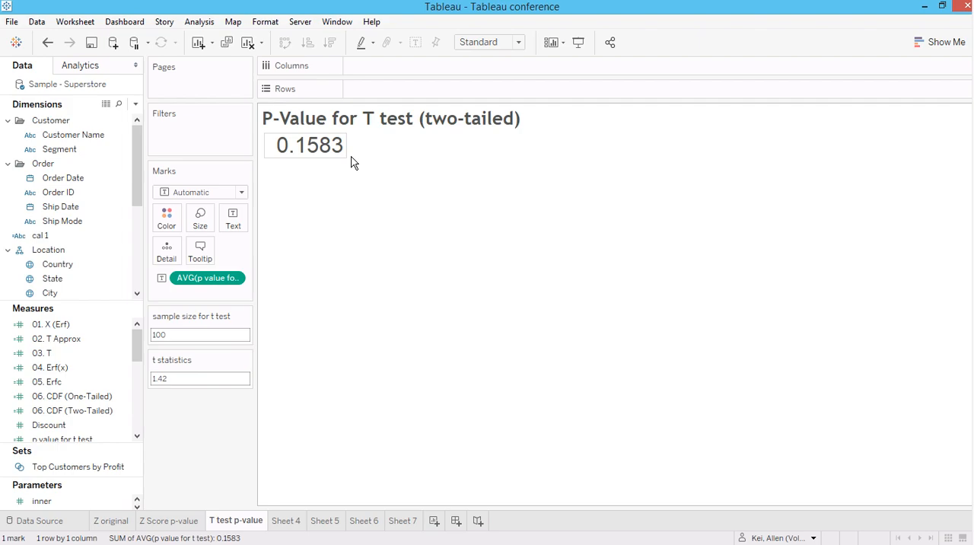
mouse_move(122, 480)
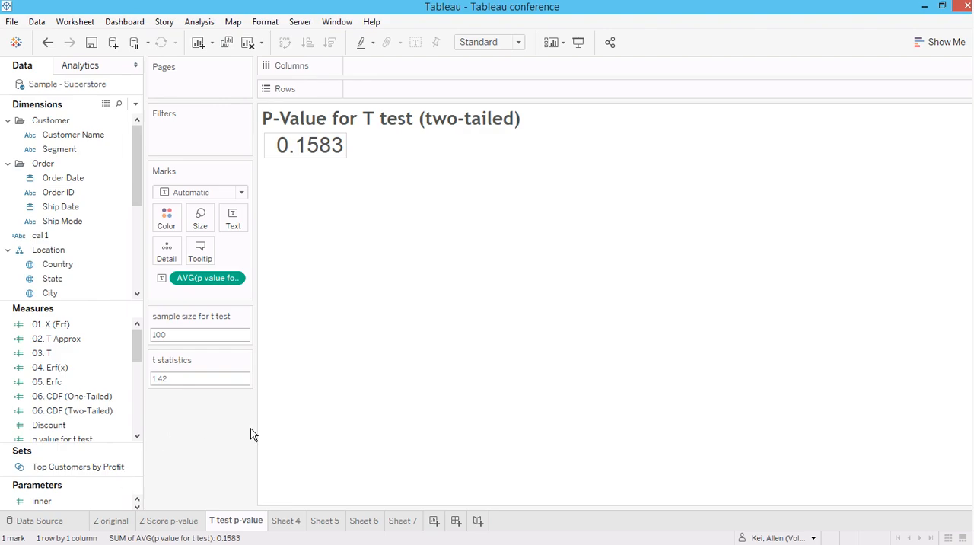
mouse_move(262, 178)
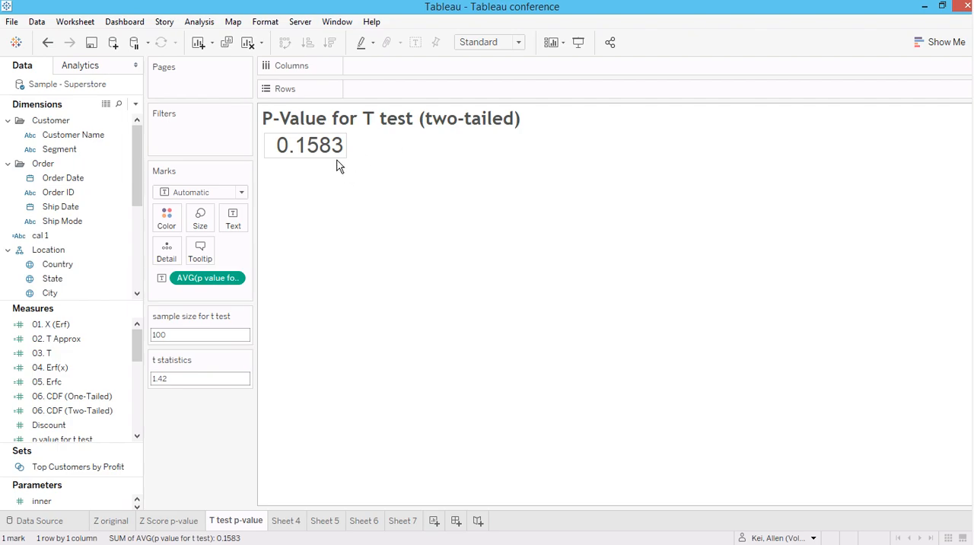
mouse_move(341, 229)
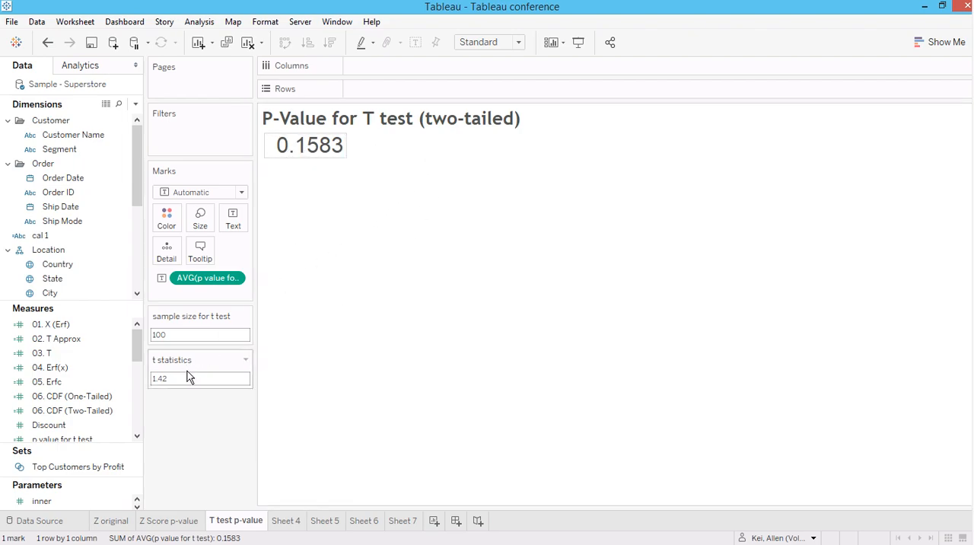
mouse_move(73, 411)
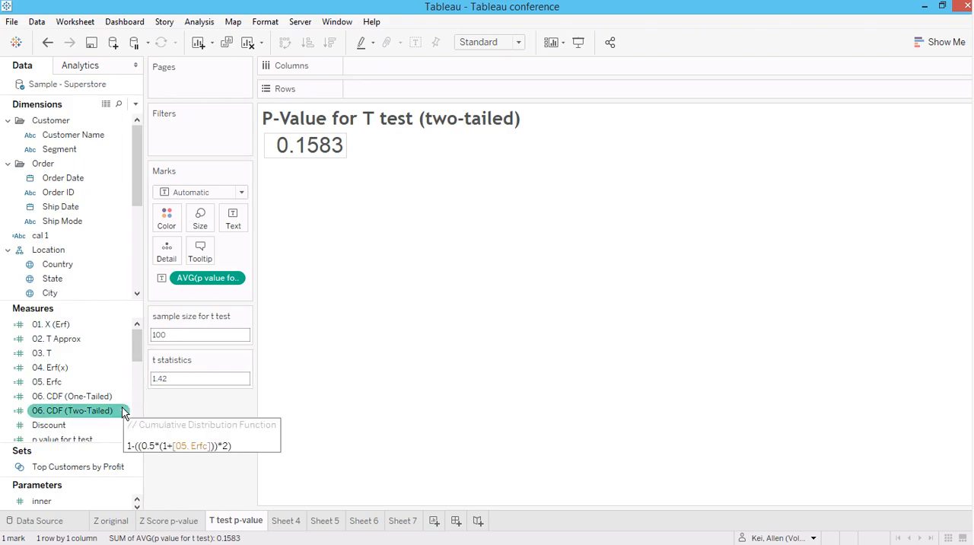
mouse_move(302, 417)
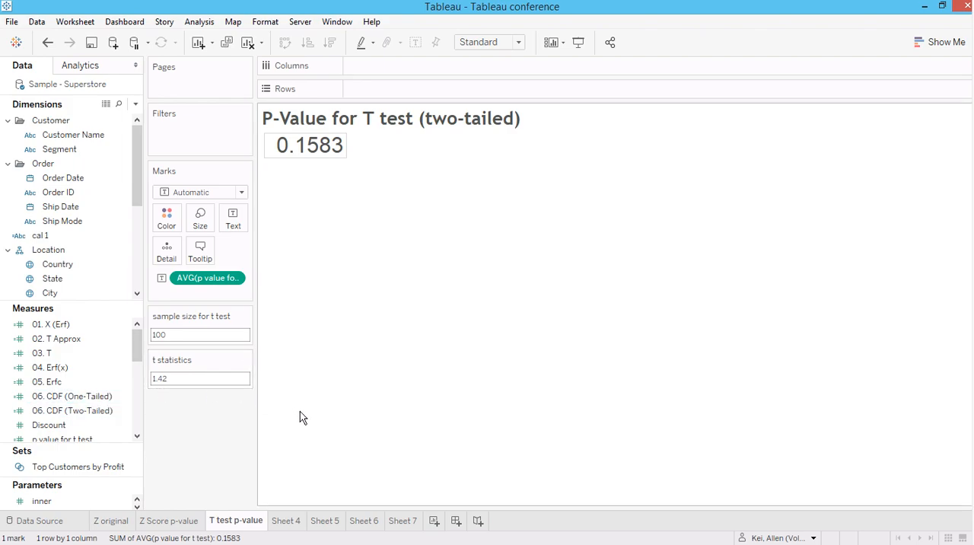
click(199, 377)
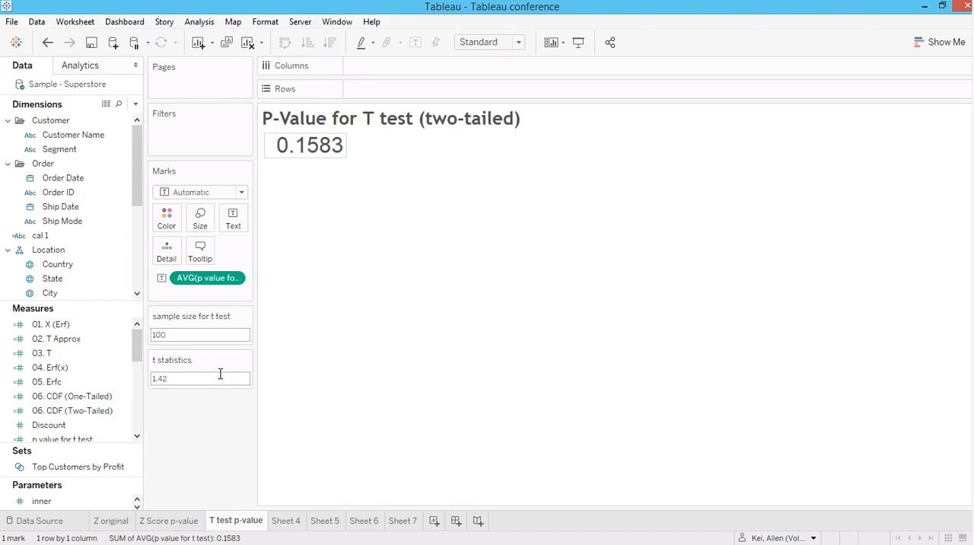
mouse_move(295, 171)
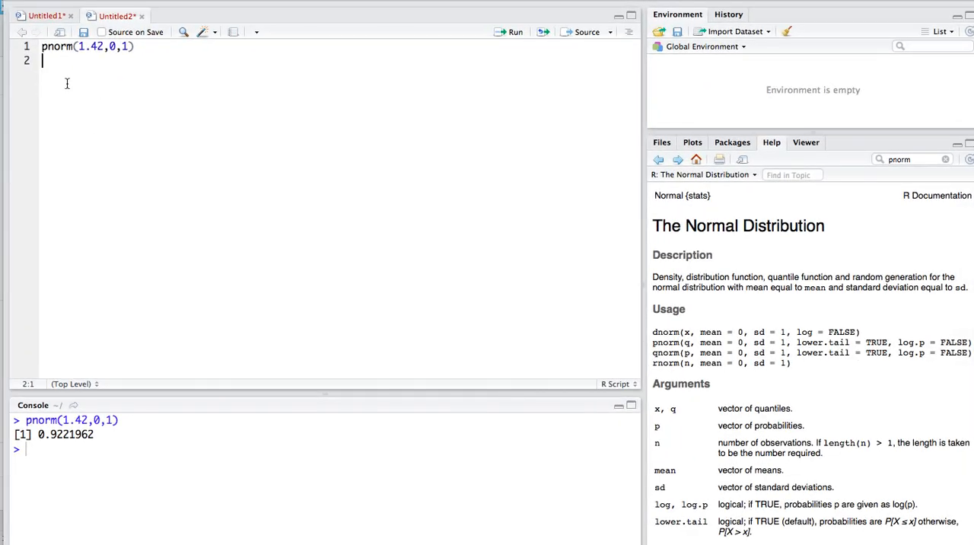
Step: Add the line (1-pt(1.42,df=99))*2 to the R script for the two-tailed T test p-value
key(enter)
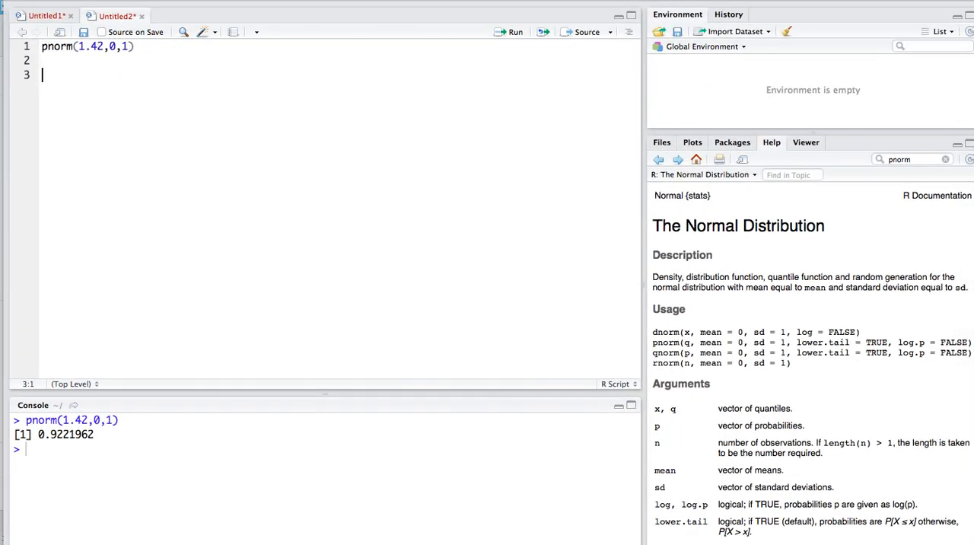
text(pt)
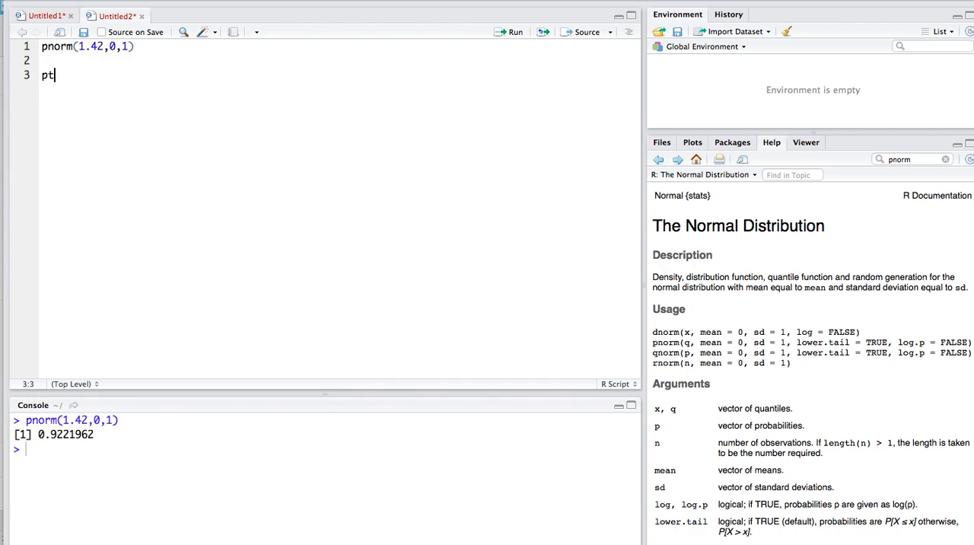
text(()
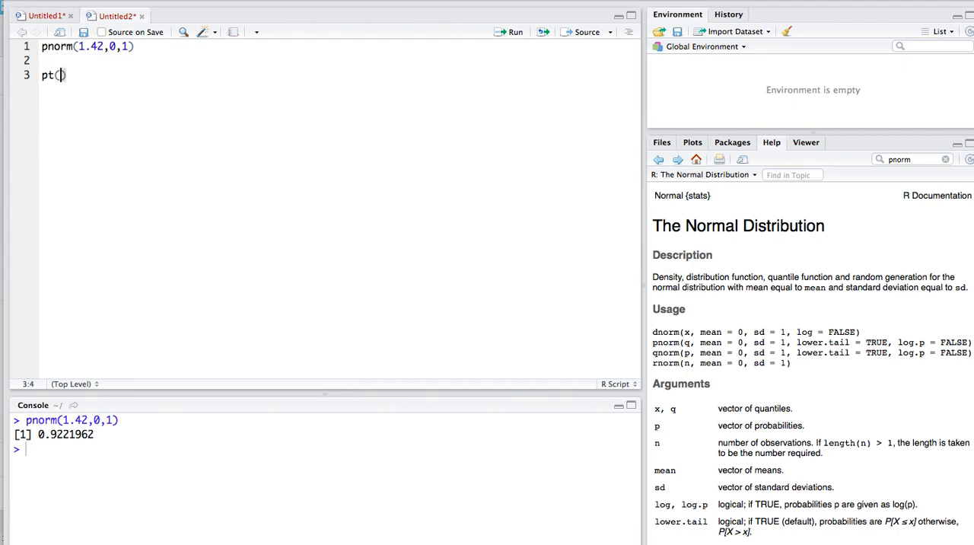
text(1.)
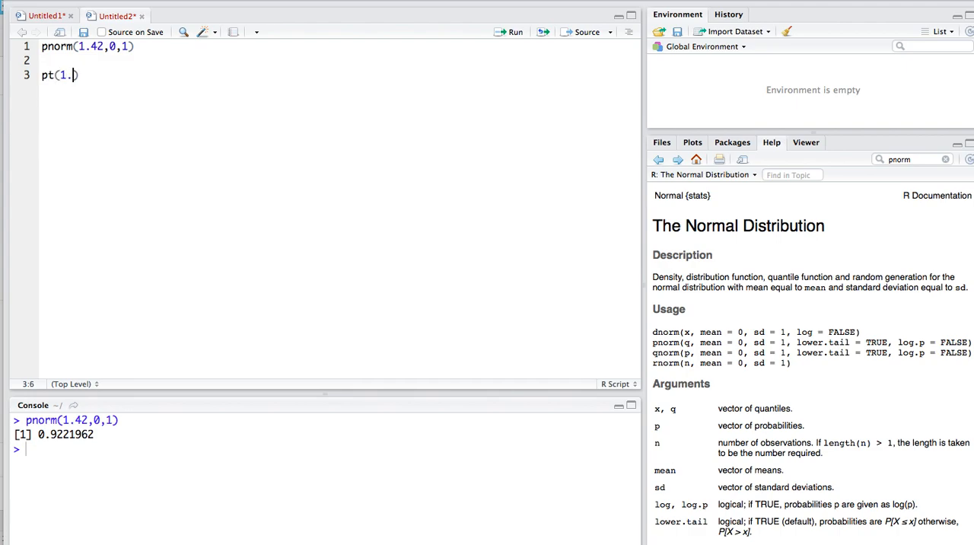
text(42,d)
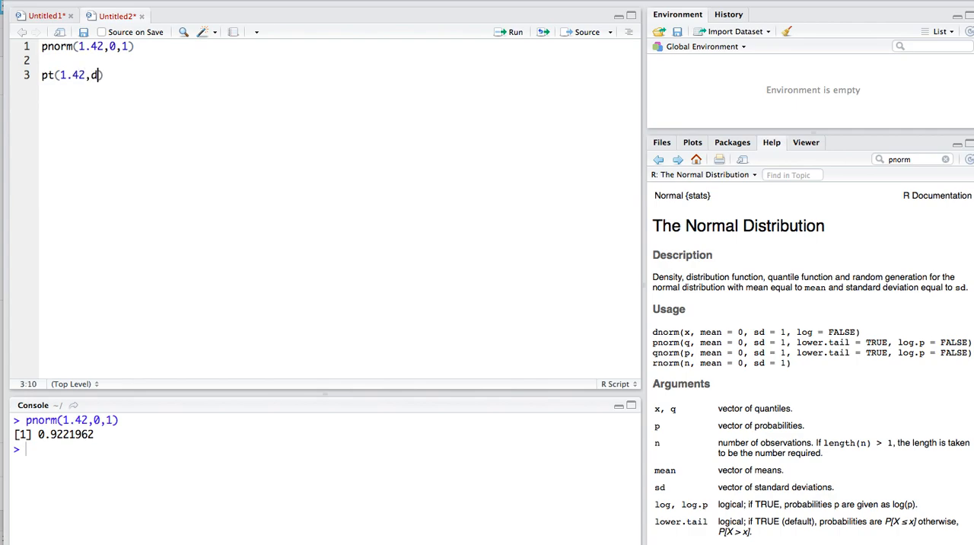
text(df=)
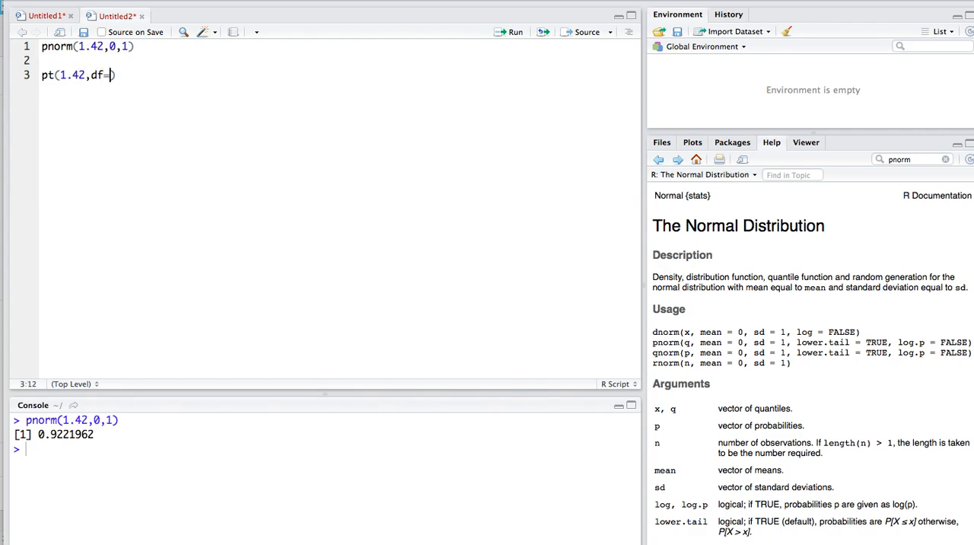
text(99)
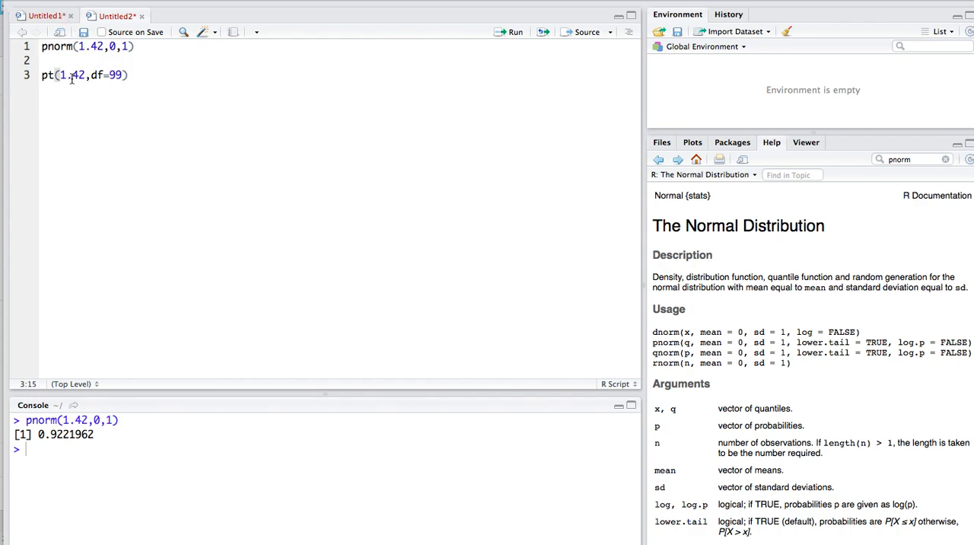
text(1-)
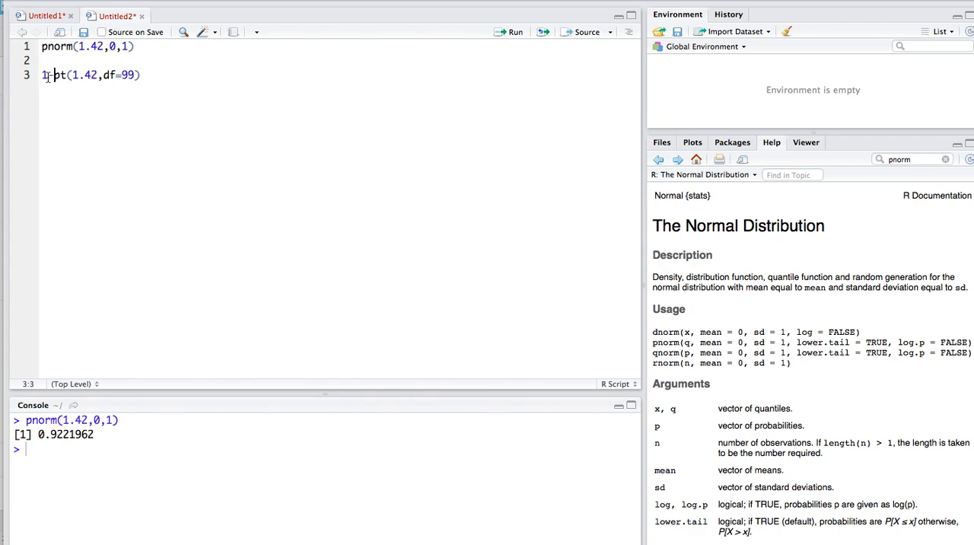
text(()
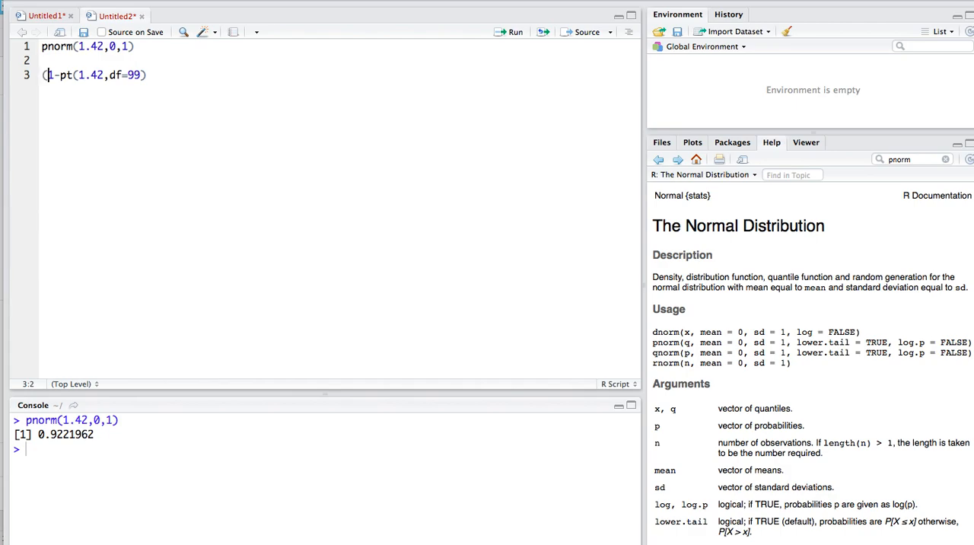
text())
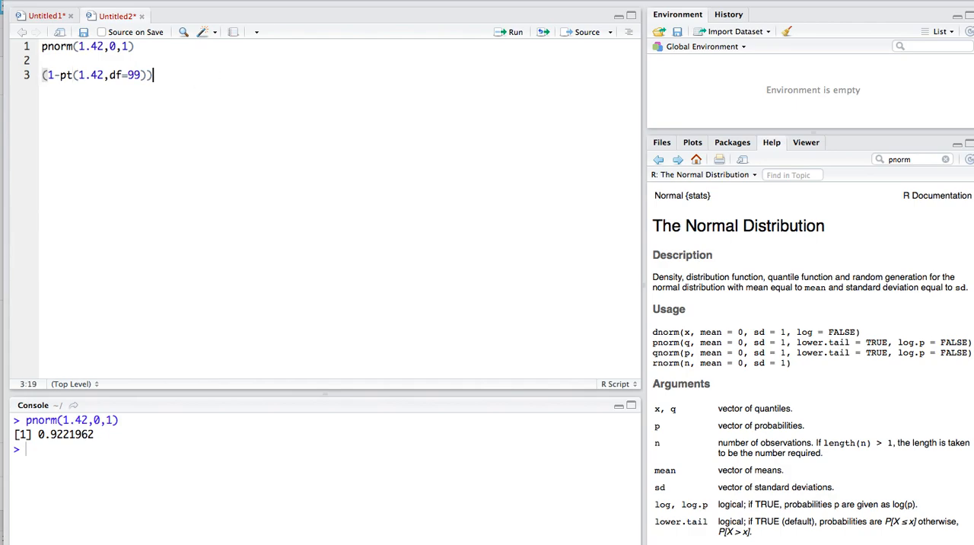
text(*2)
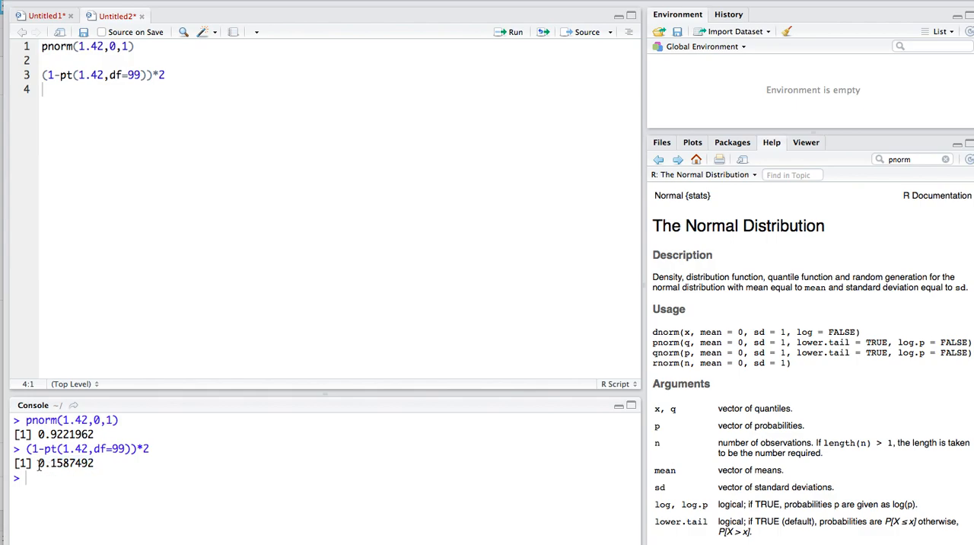
mouse_move(82, 467)
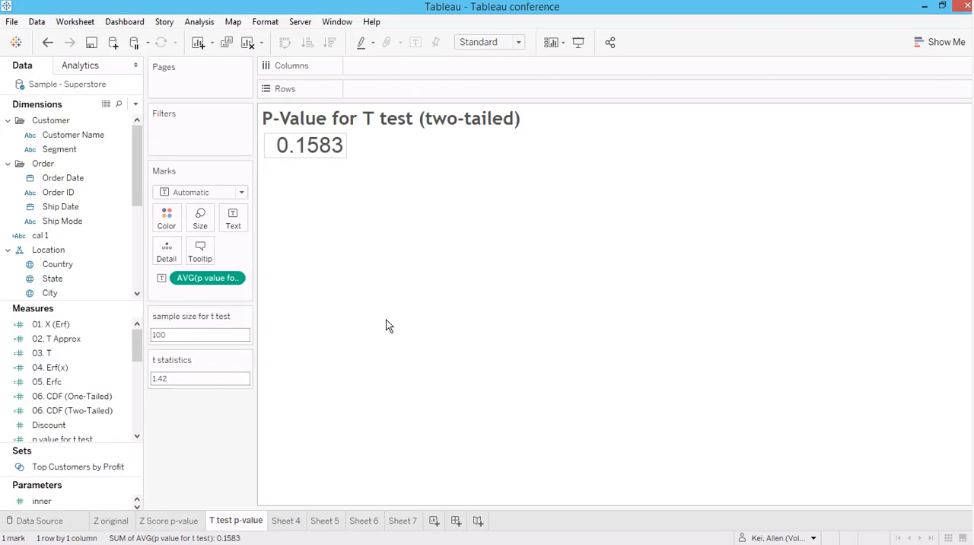
mouse_move(490, 323)
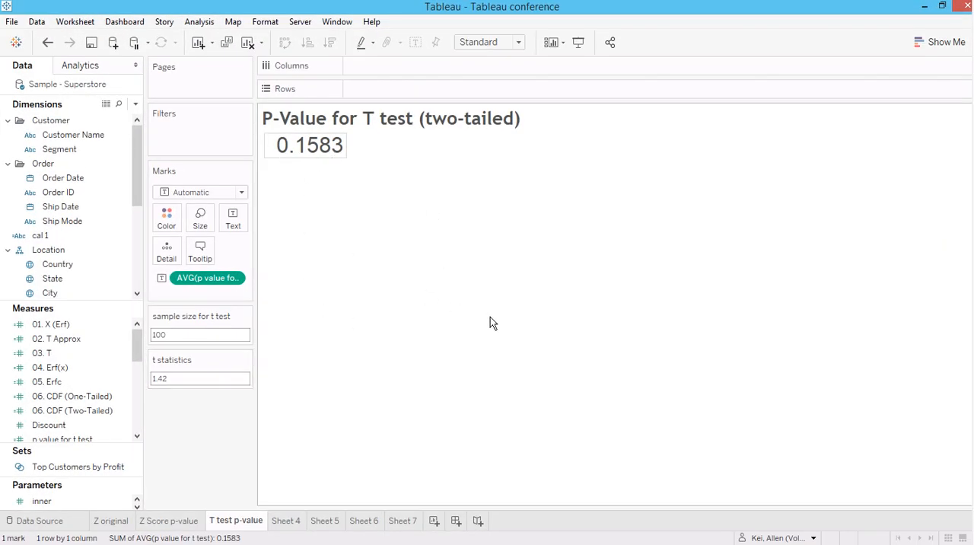
mouse_move(320, 187)
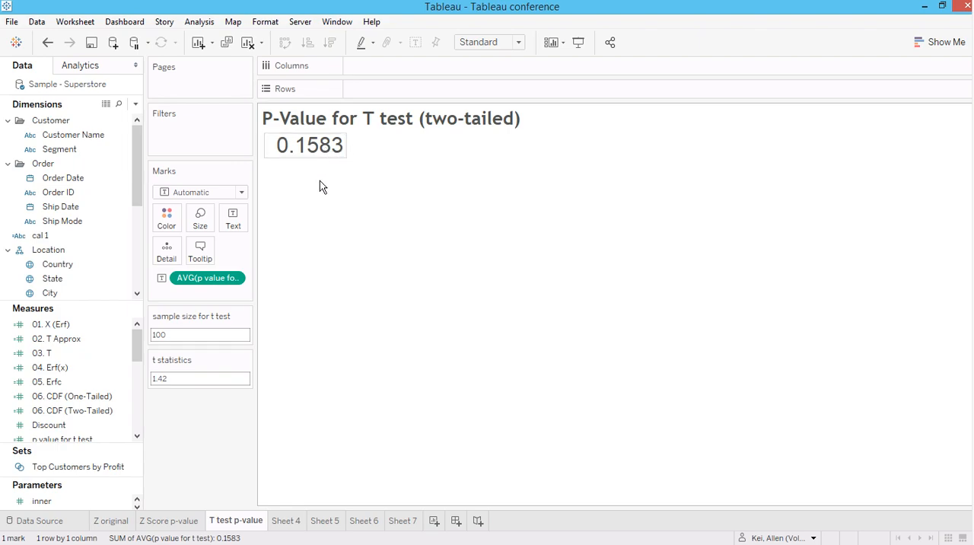
mouse_move(341, 152)
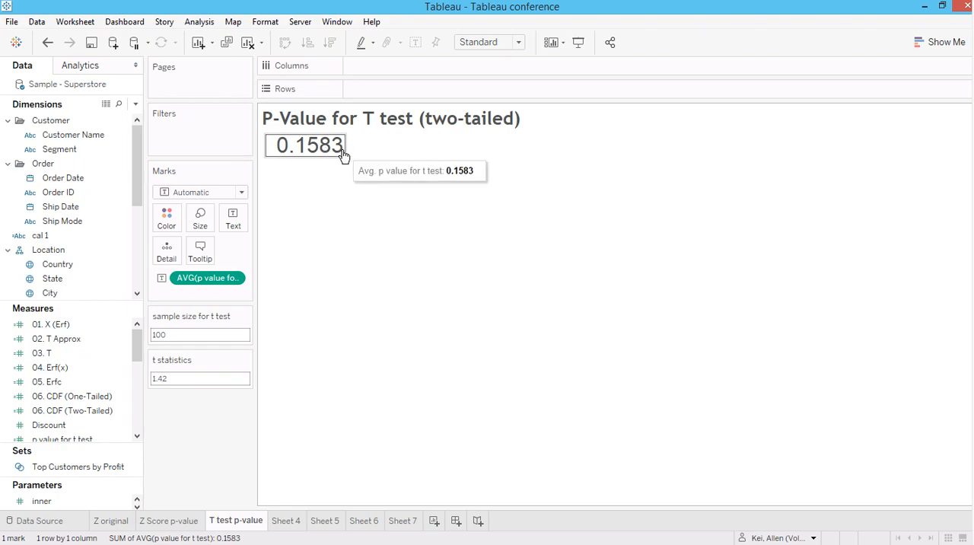
mouse_move(341, 167)
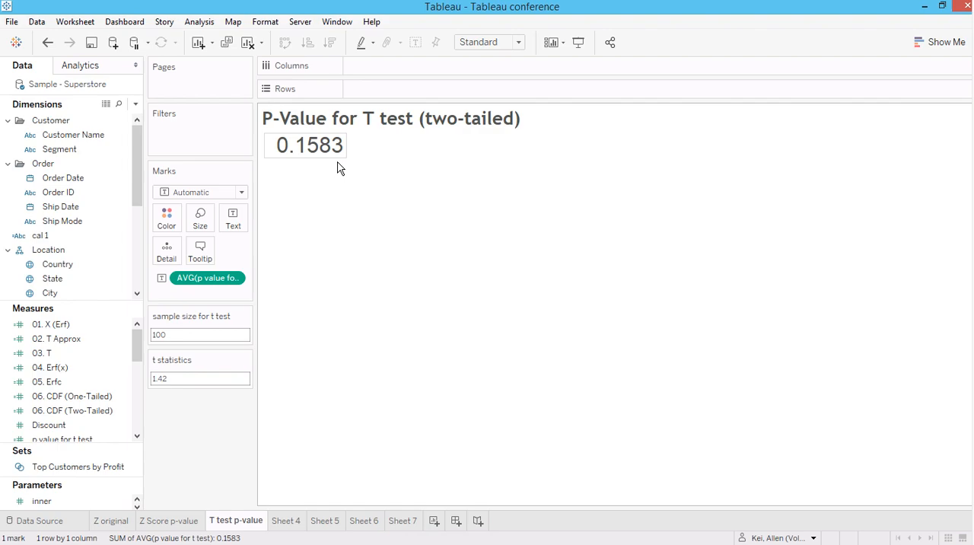
mouse_move(312, 146)
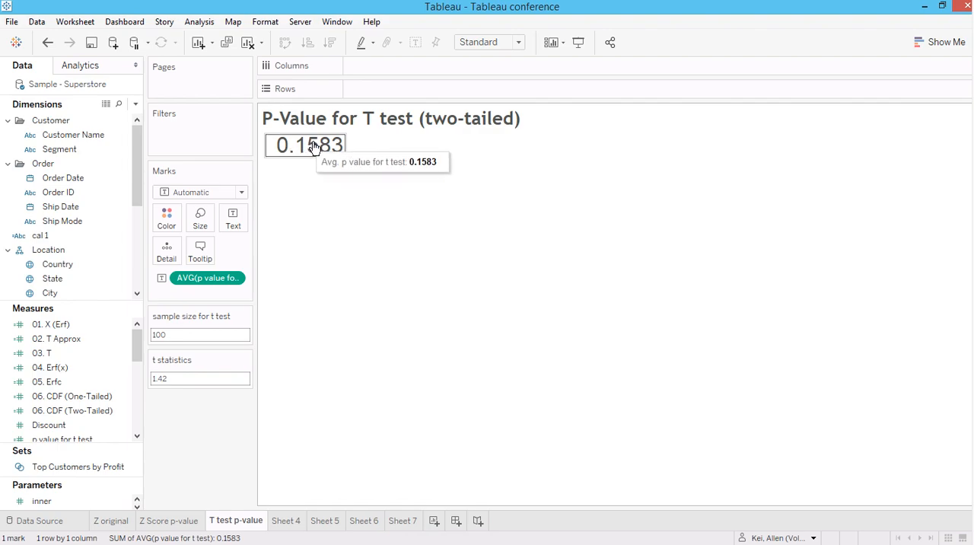
mouse_move(348, 174)
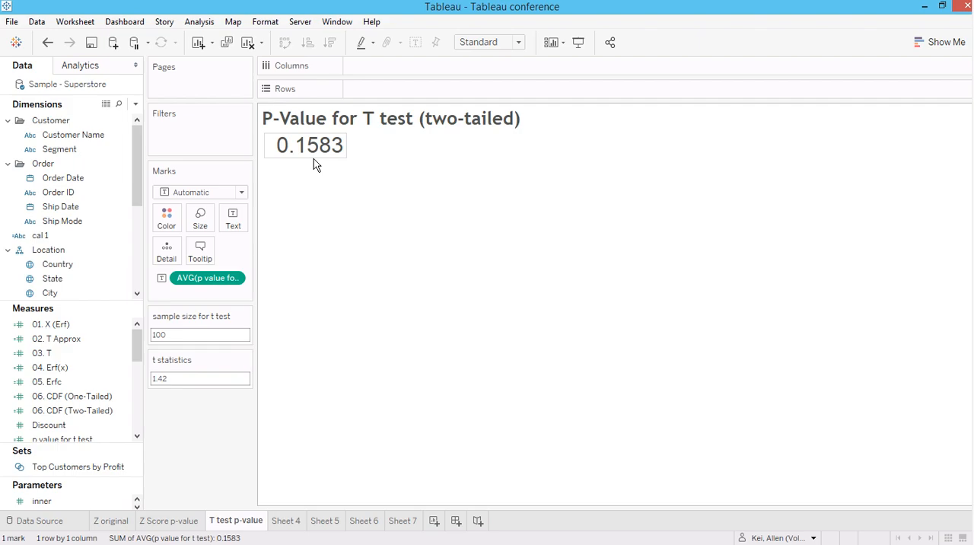
Step: Flip between the Z Score and T test p-value sheets, ending on Z Score p-value at 92.23%
click(169, 520)
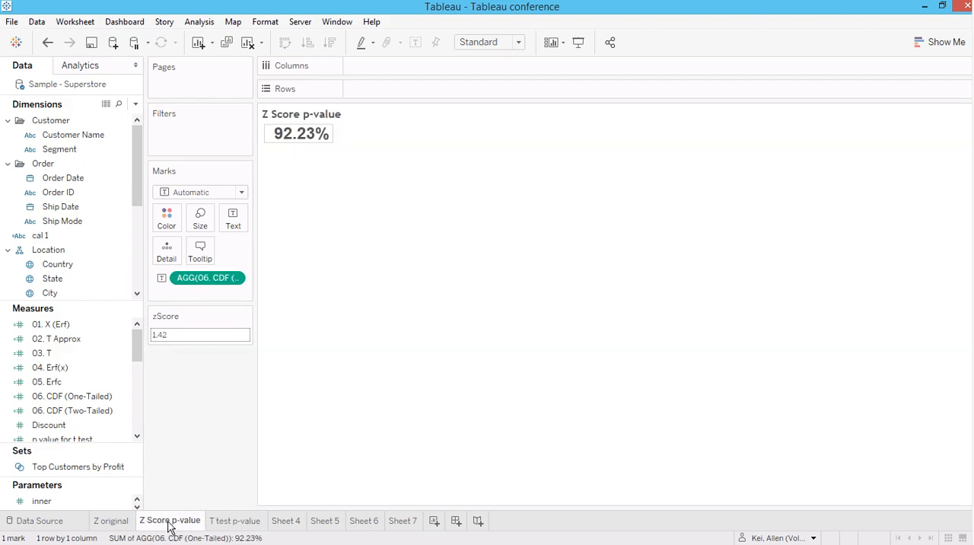
click(234, 520)
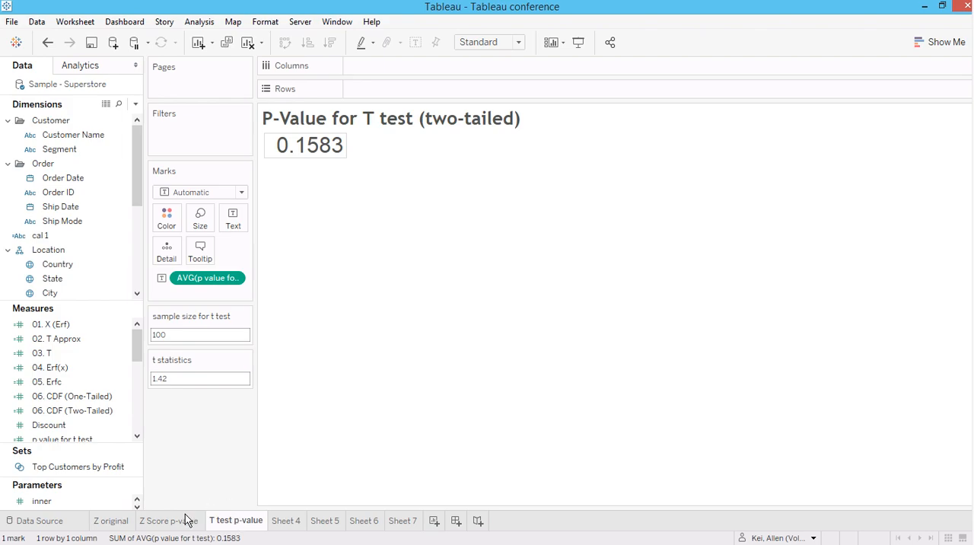
click(169, 521)
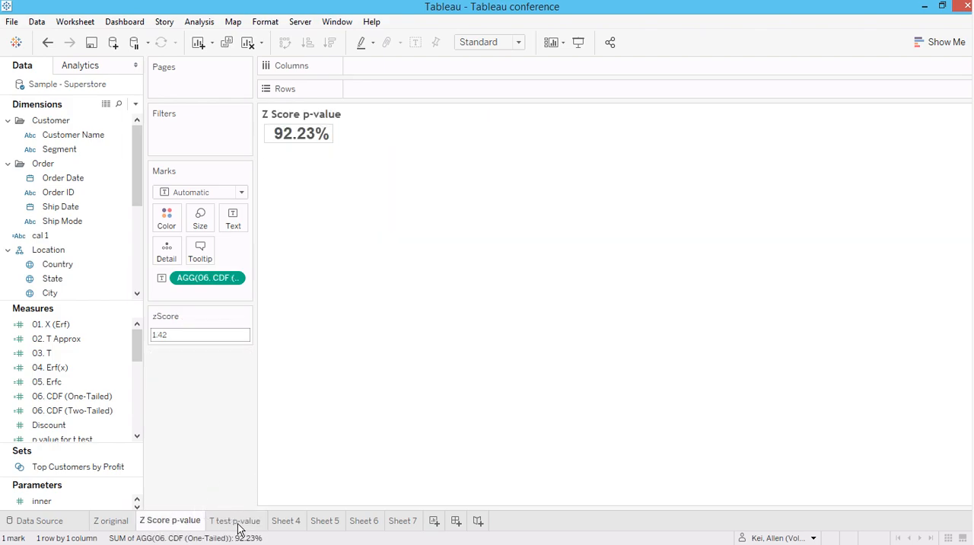
click(235, 520)
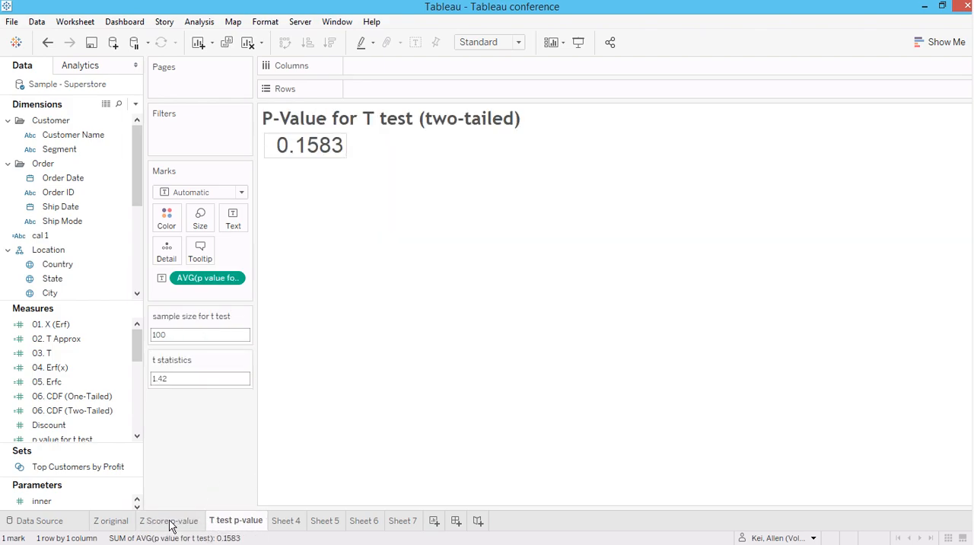
click(169, 520)
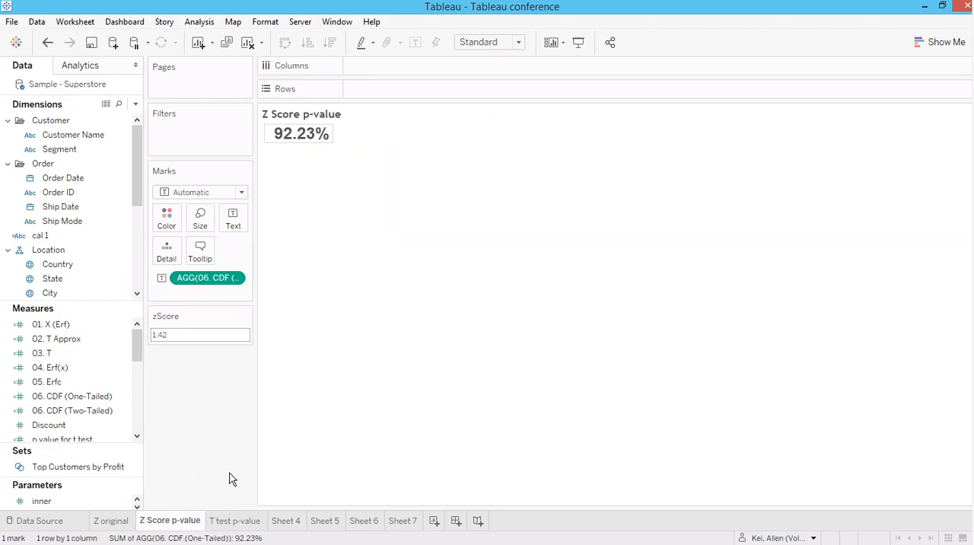
mouse_move(351, 331)
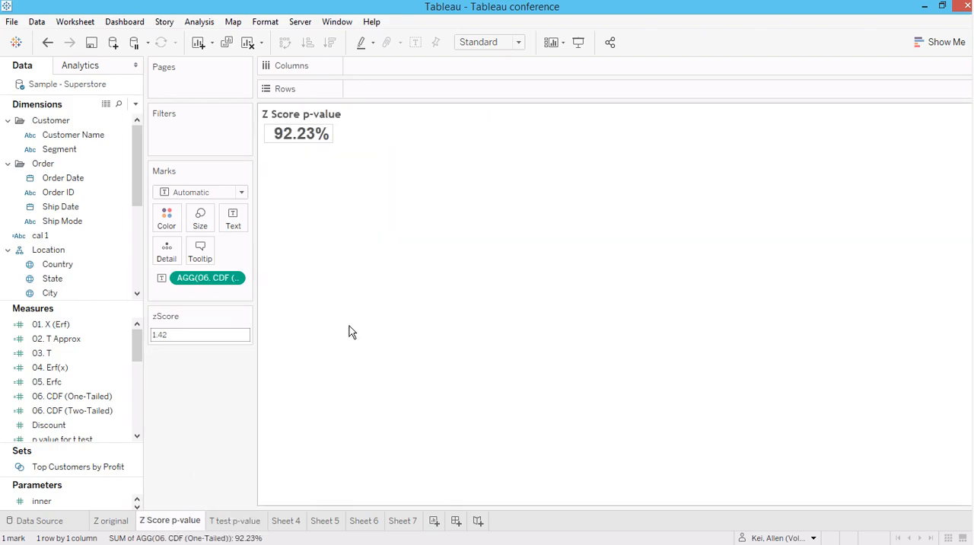
mouse_move(201, 411)
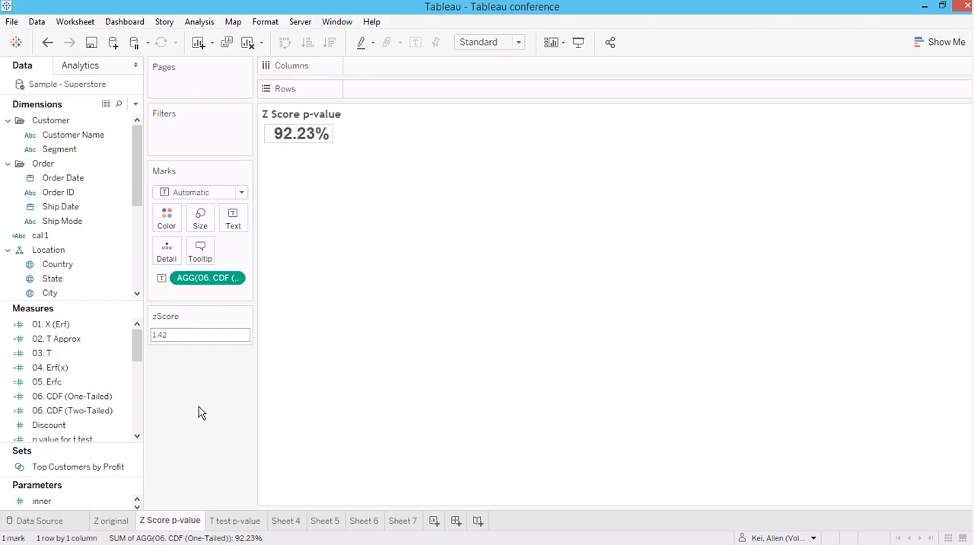
mouse_move(265, 371)
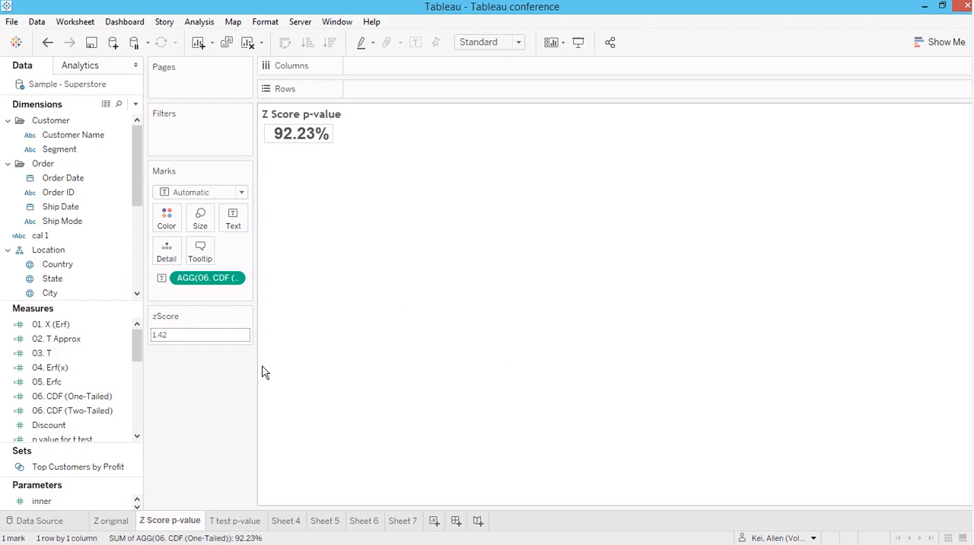
mouse_move(301, 432)
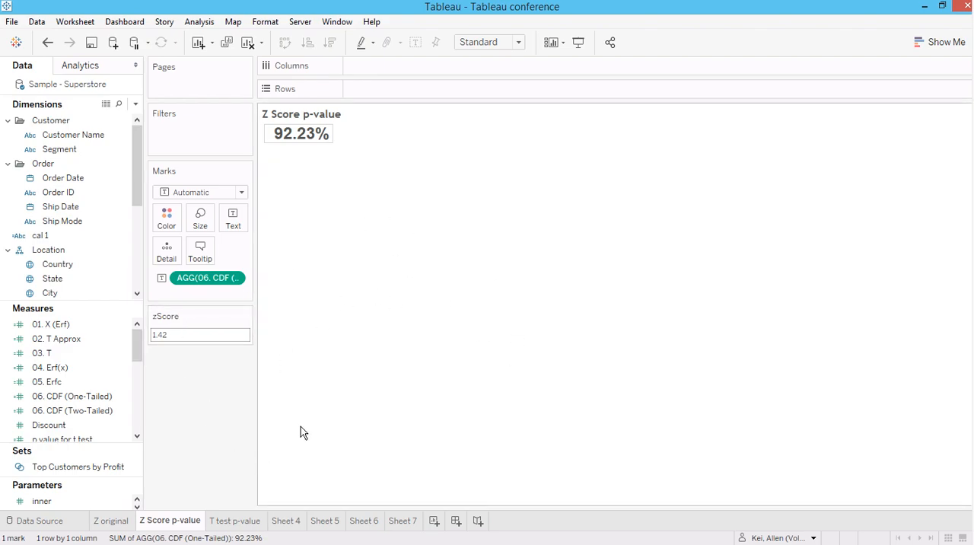
mouse_move(469, 329)
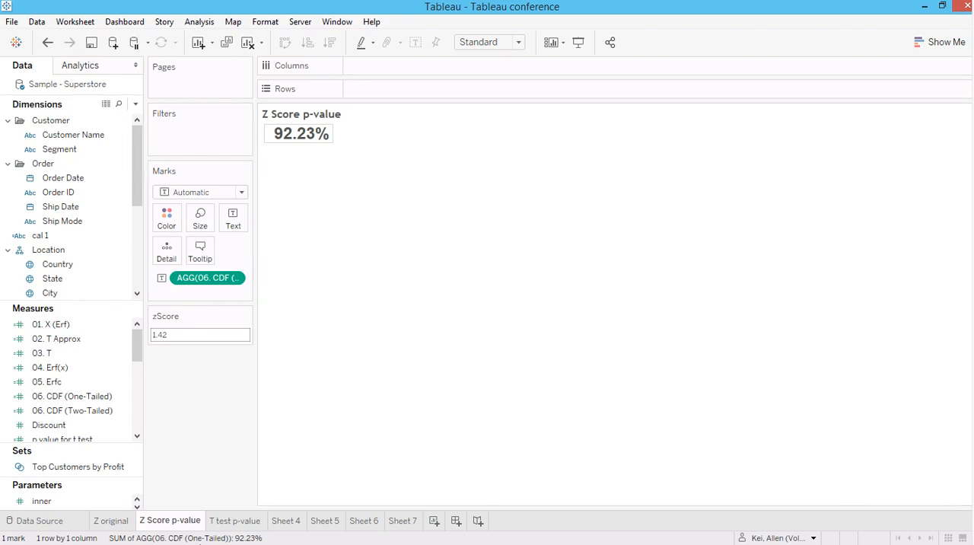
Step: Flip between the sheets again, ending on T test p-value at 0.1583
click(235, 520)
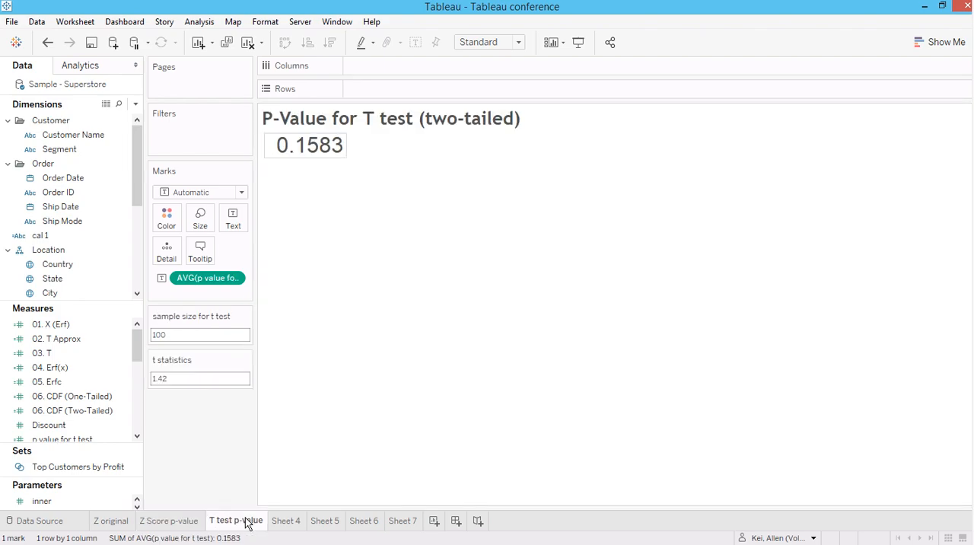
click(169, 521)
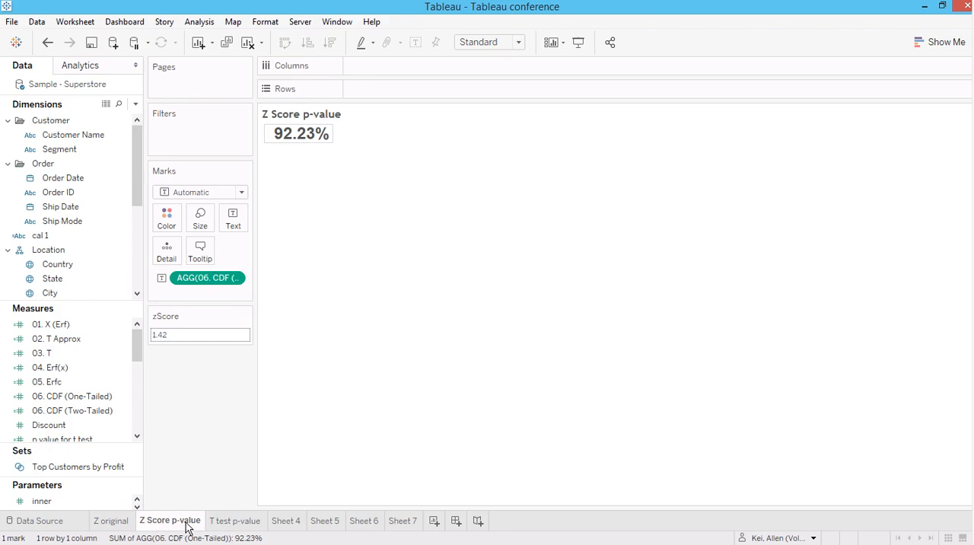
click(234, 521)
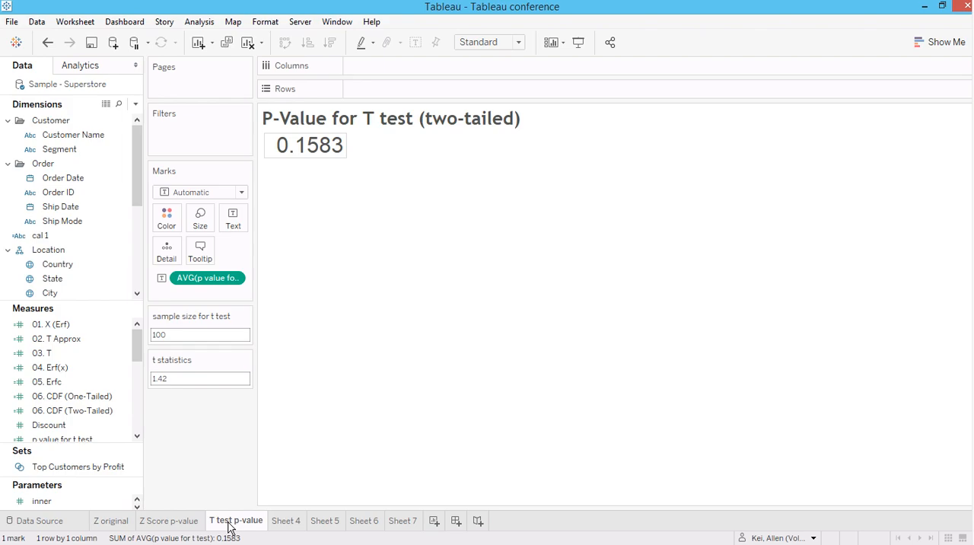
mouse_move(219, 478)
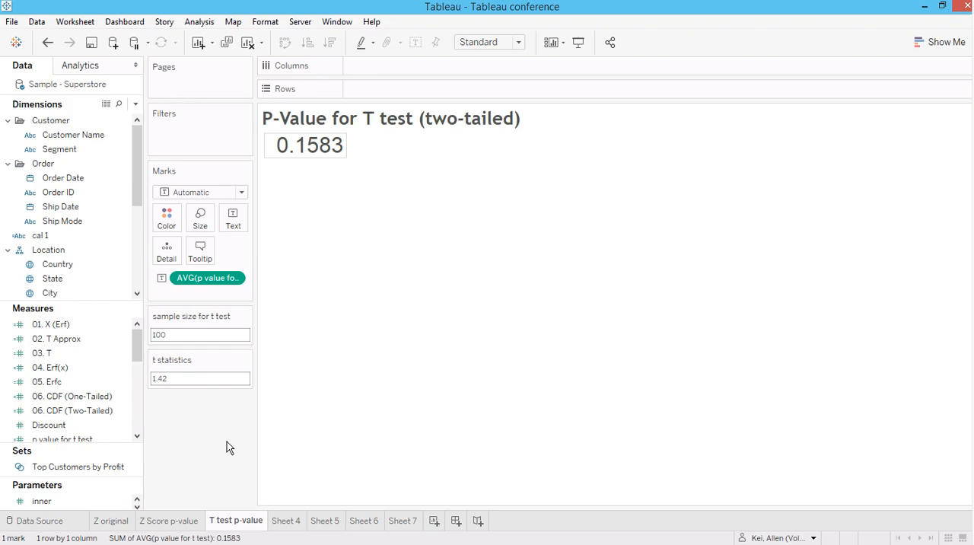
mouse_move(217, 490)
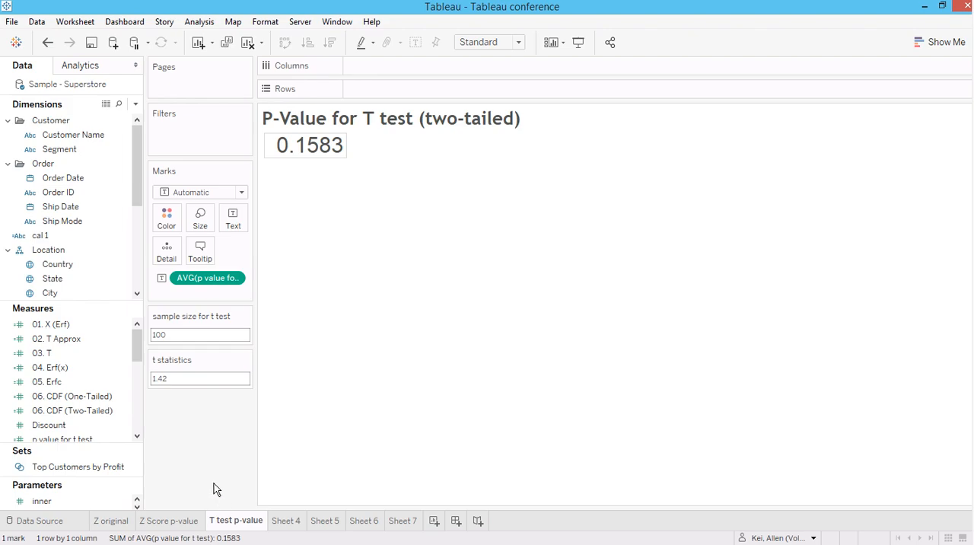
mouse_move(403, 298)
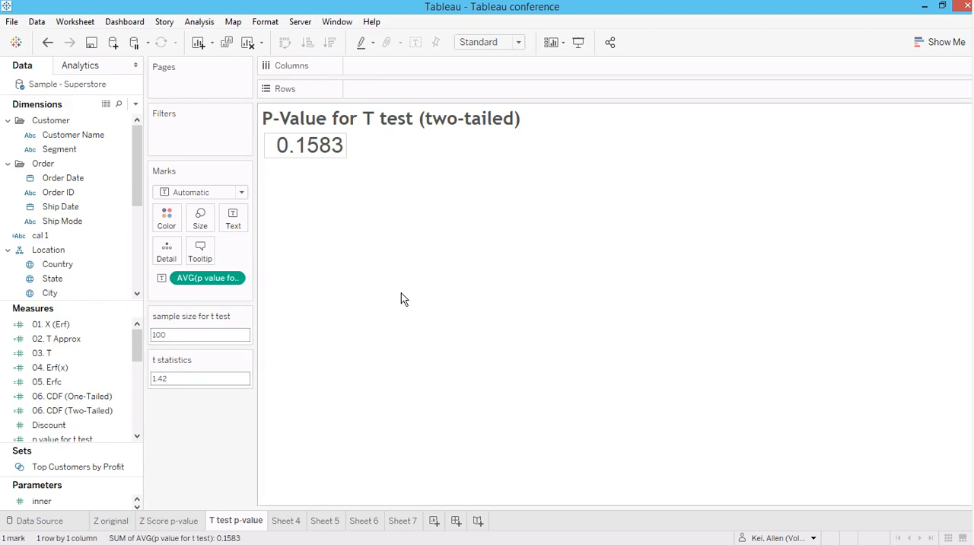
mouse_move(189, 394)
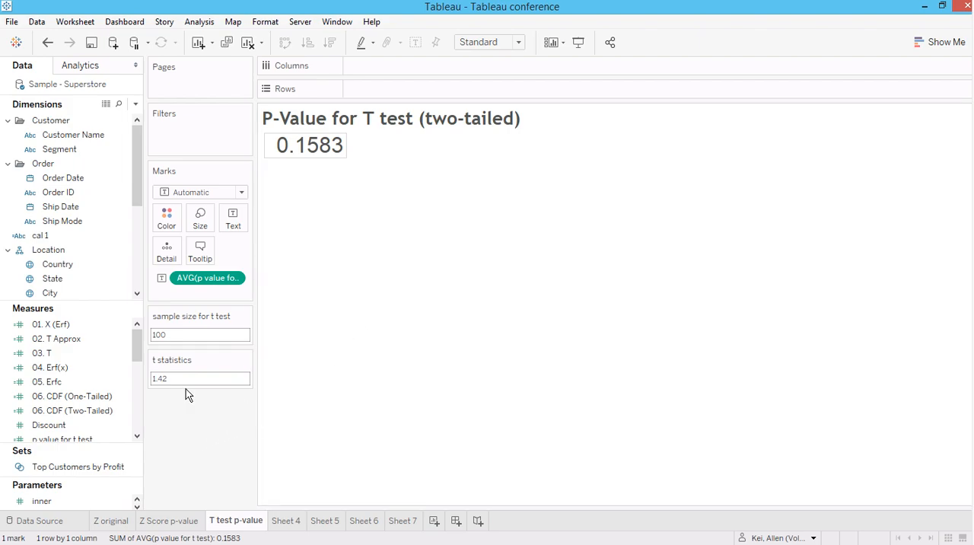
mouse_move(193, 456)
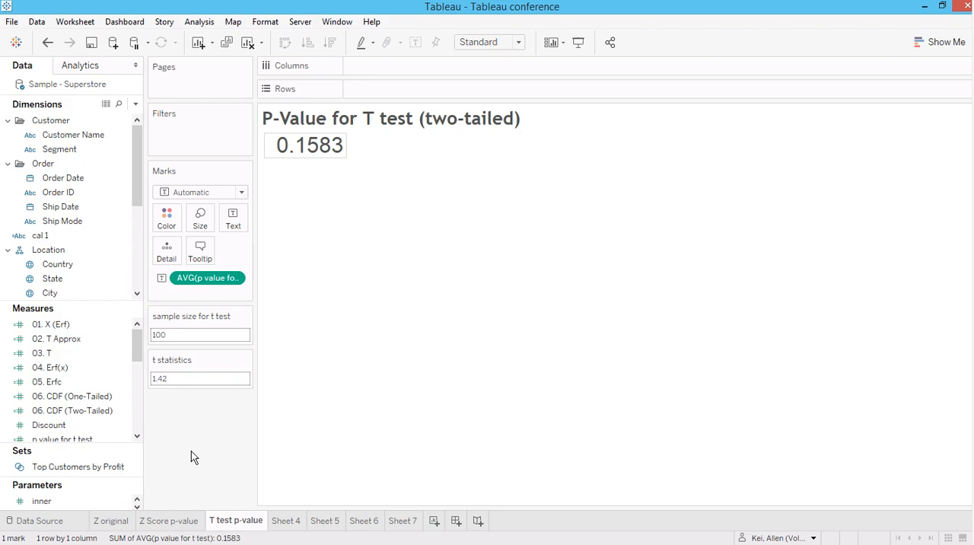
mouse_move(232, 442)
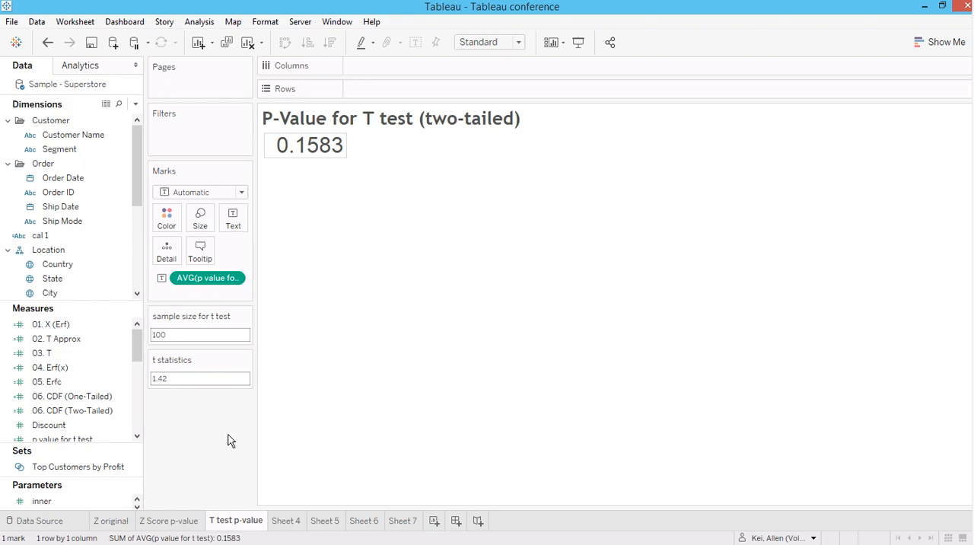